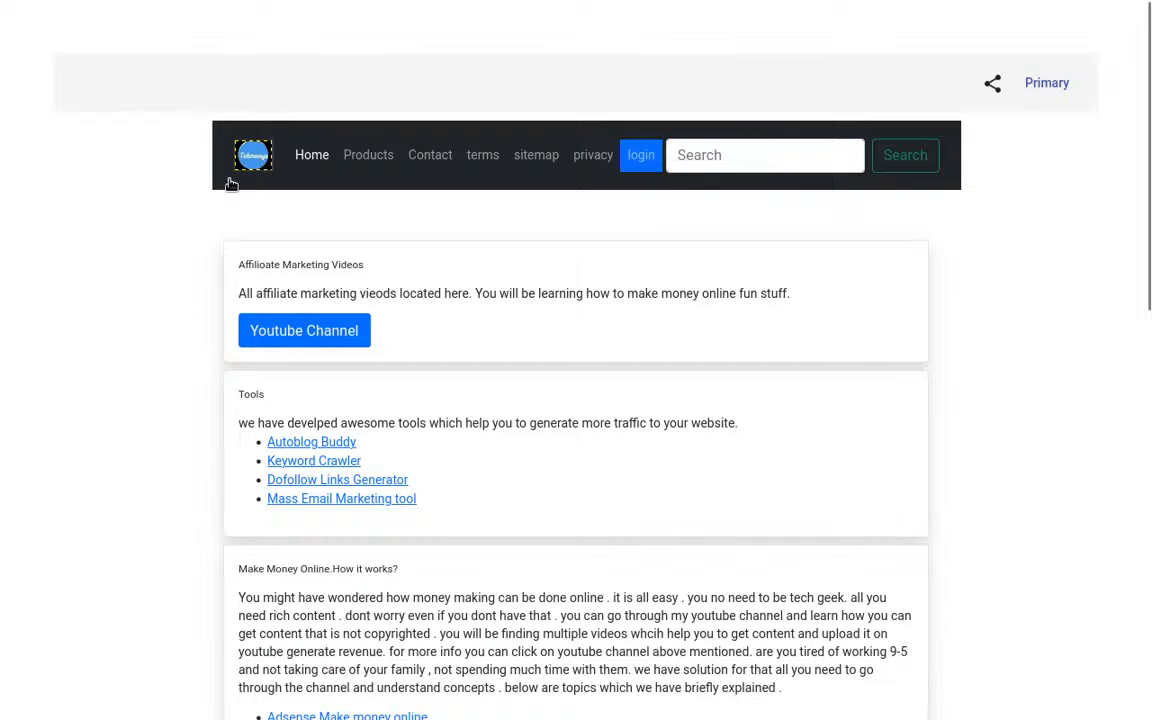
# Open the landing page, dismiss the IP retrieval error, and read the How it works section
pyautogui.click(429, 155)
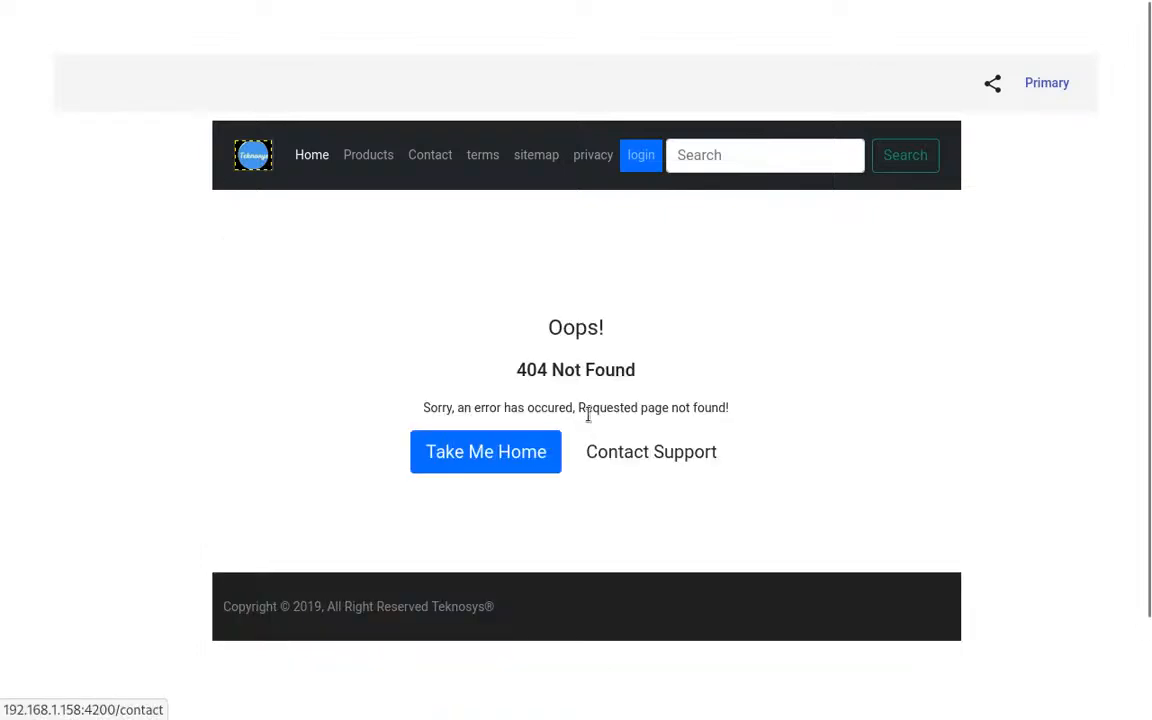
pyautogui.click(485, 451)
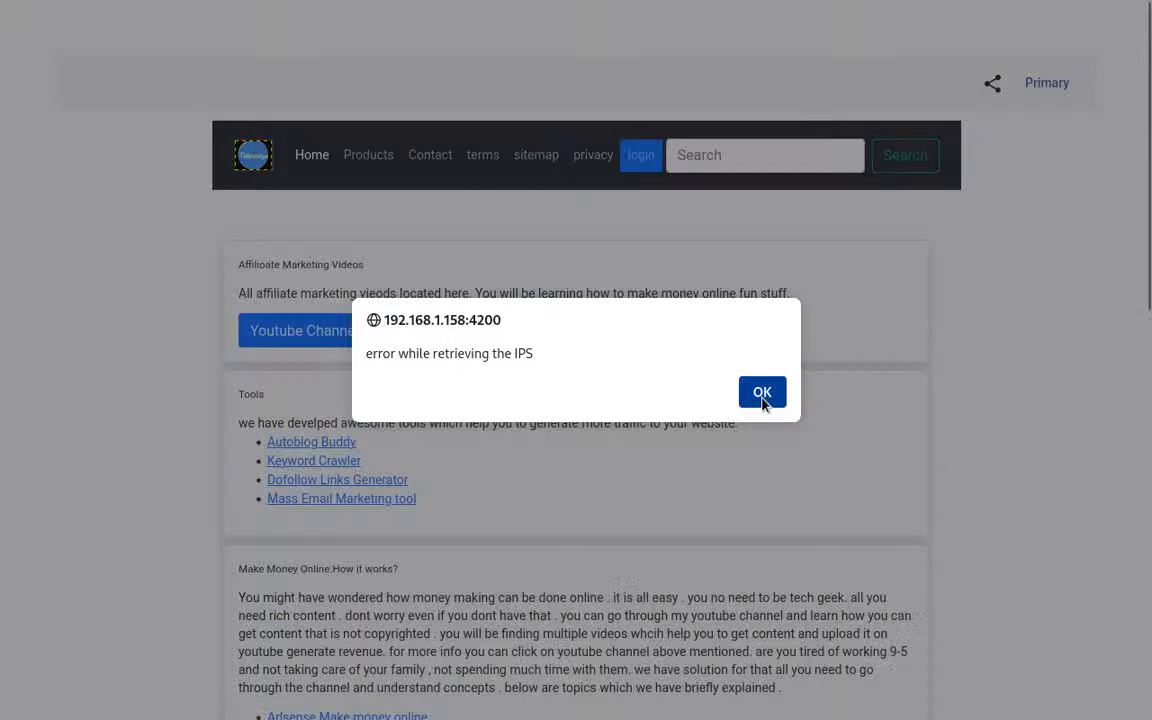
pyautogui.click(762, 392)
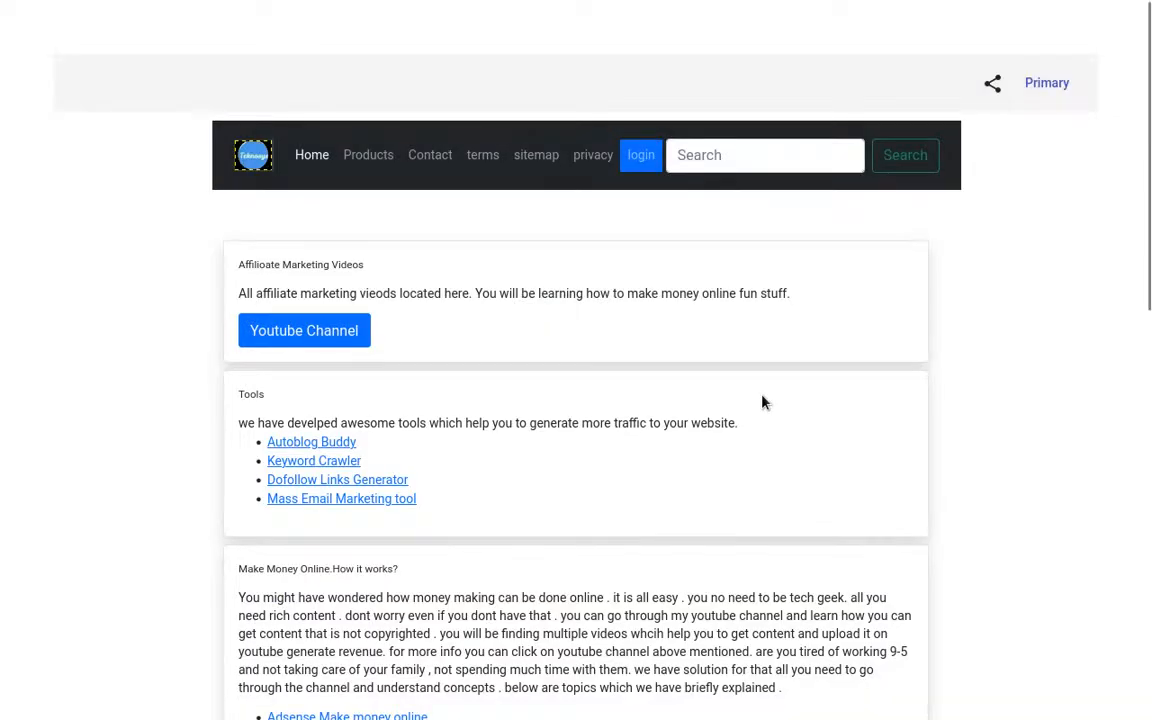
pyautogui.moveTo(291, 359)
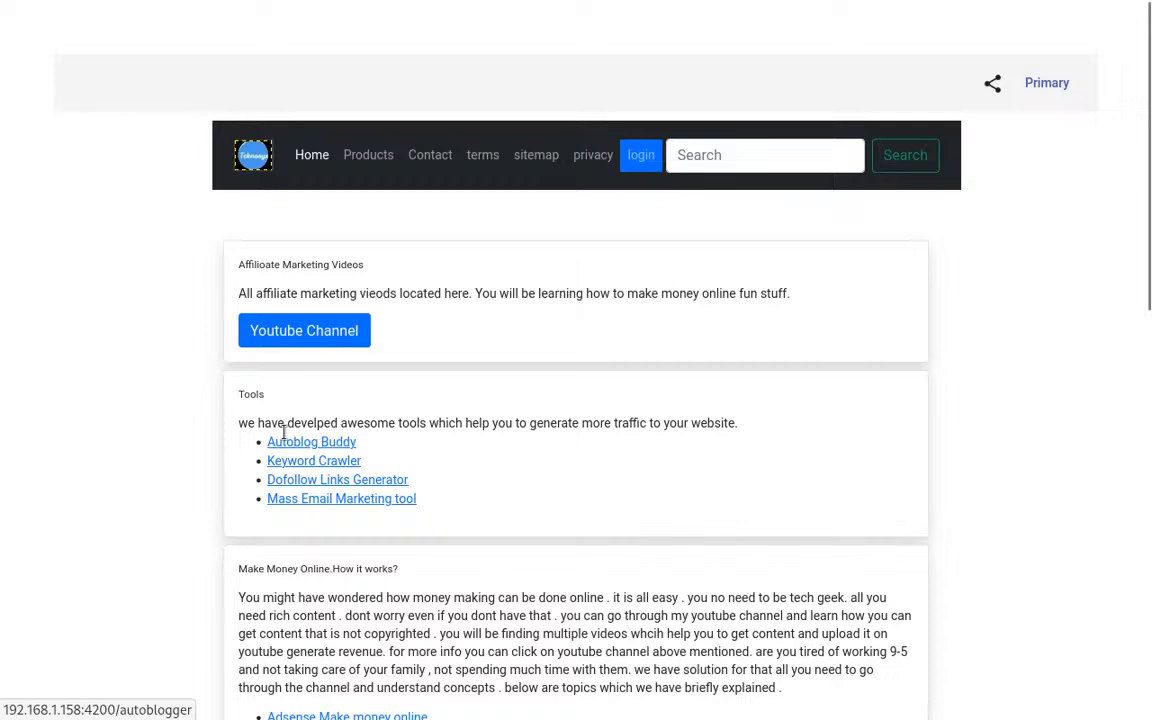
pyautogui.moveTo(337, 479)
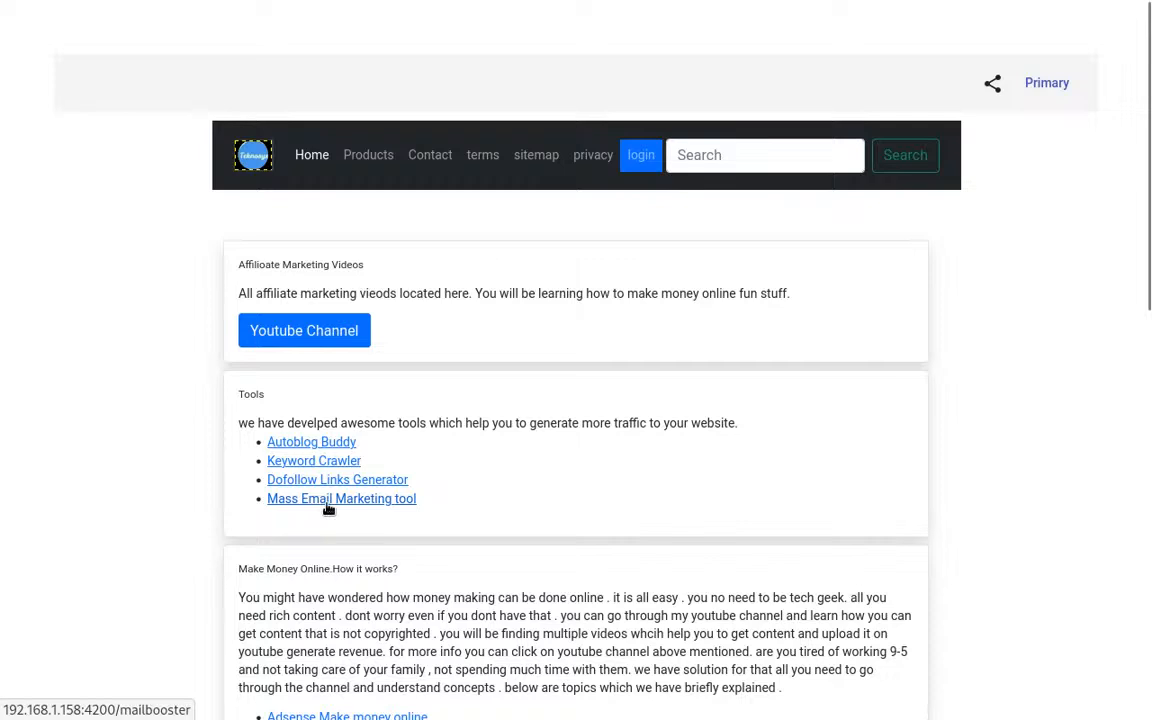
pyautogui.scroll(-3)
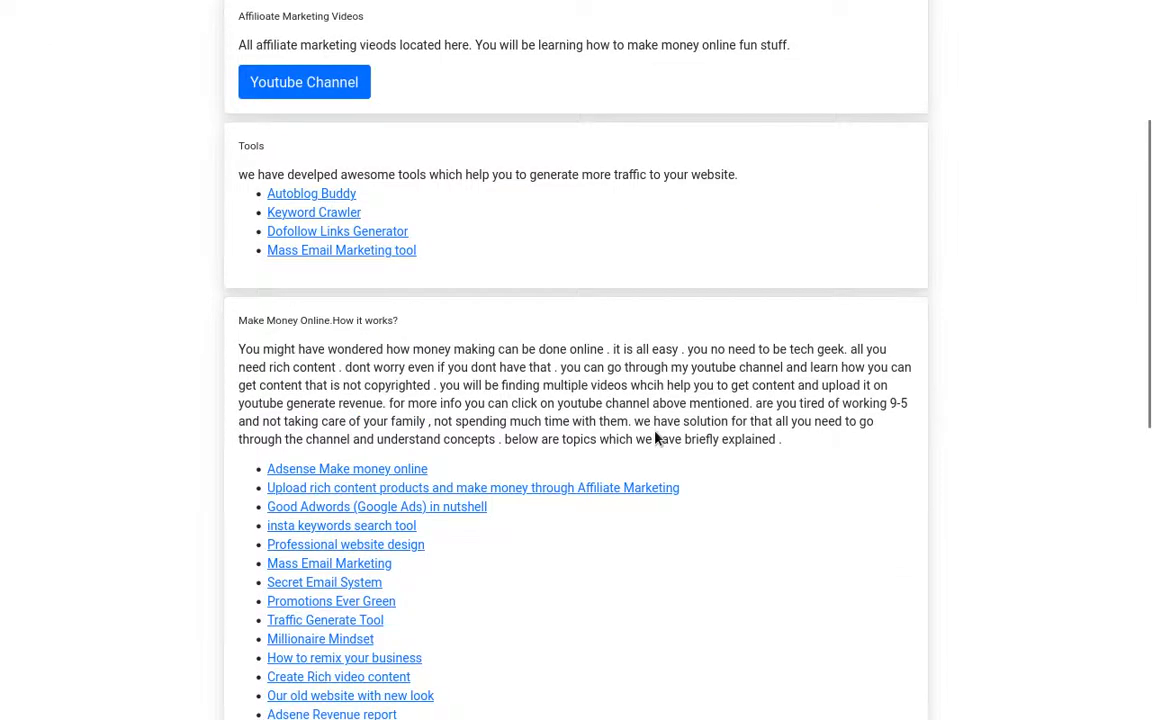
pyautogui.moveTo(238, 356)
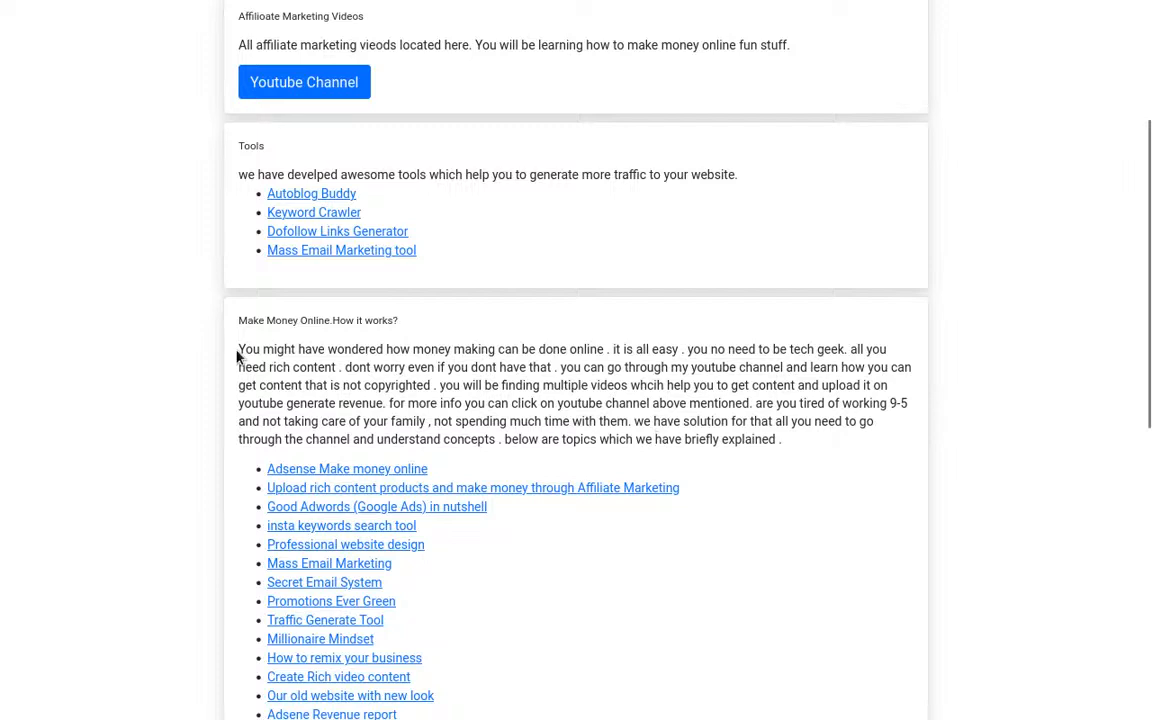
pyautogui.moveTo(239, 349); pyautogui.dragTo(765, 439)
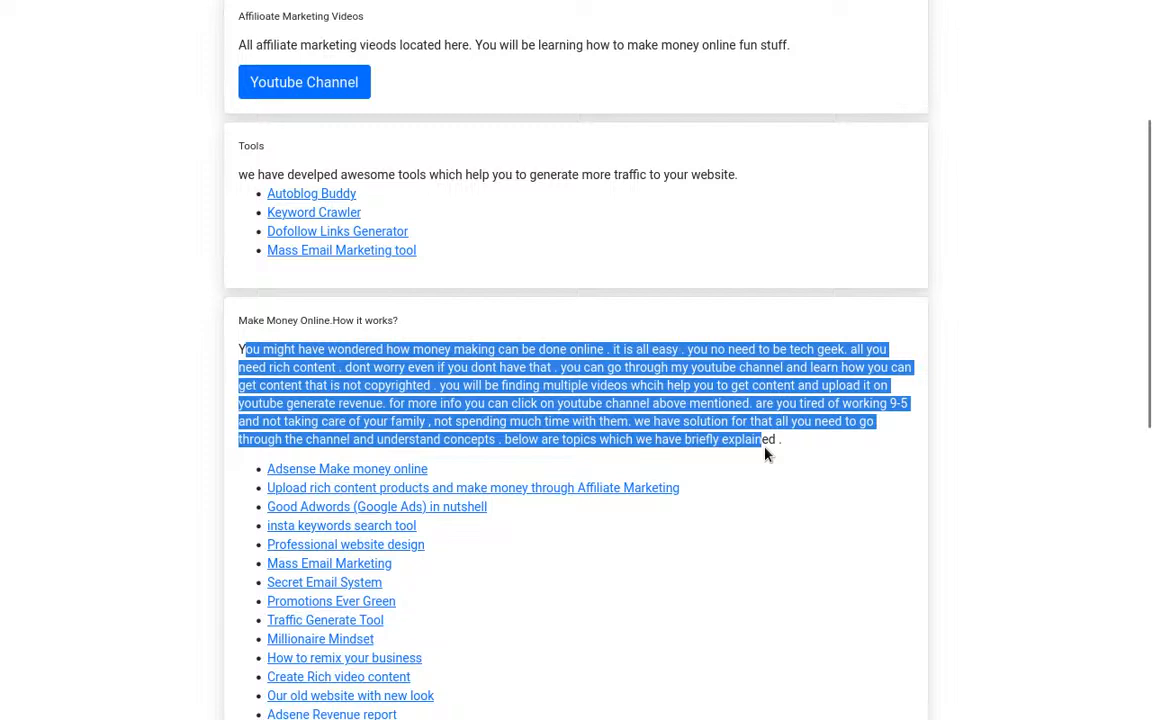
pyautogui.scroll(-3)
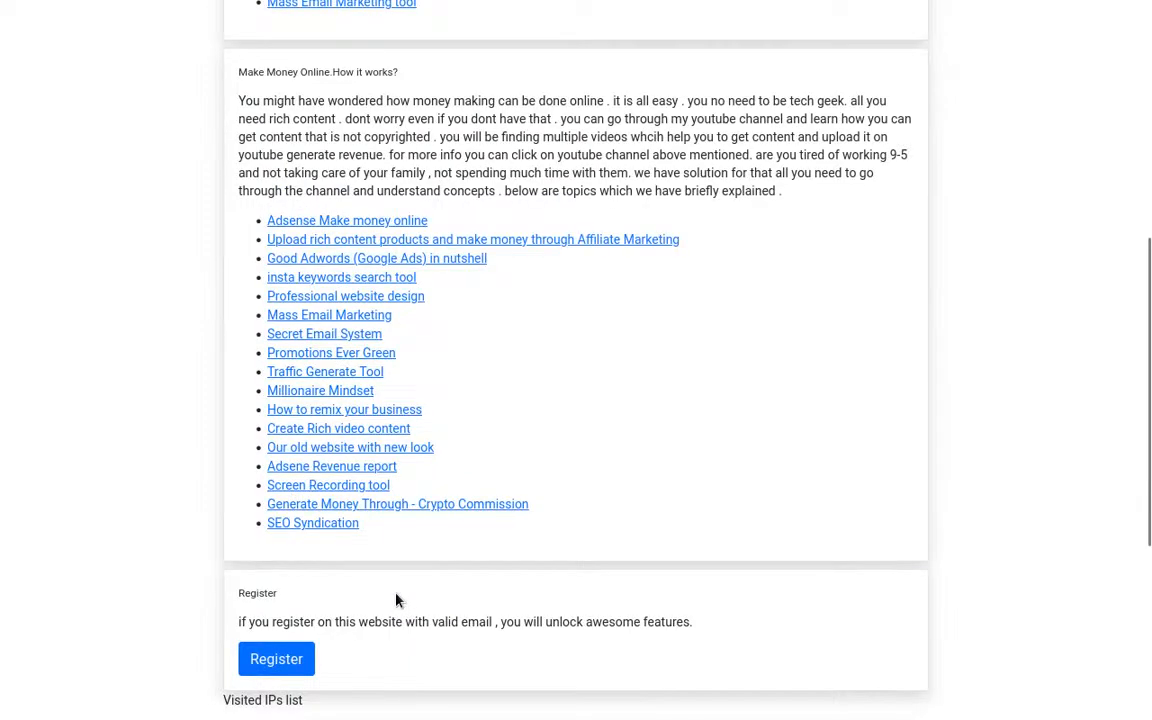
pyautogui.moveTo(313, 523)
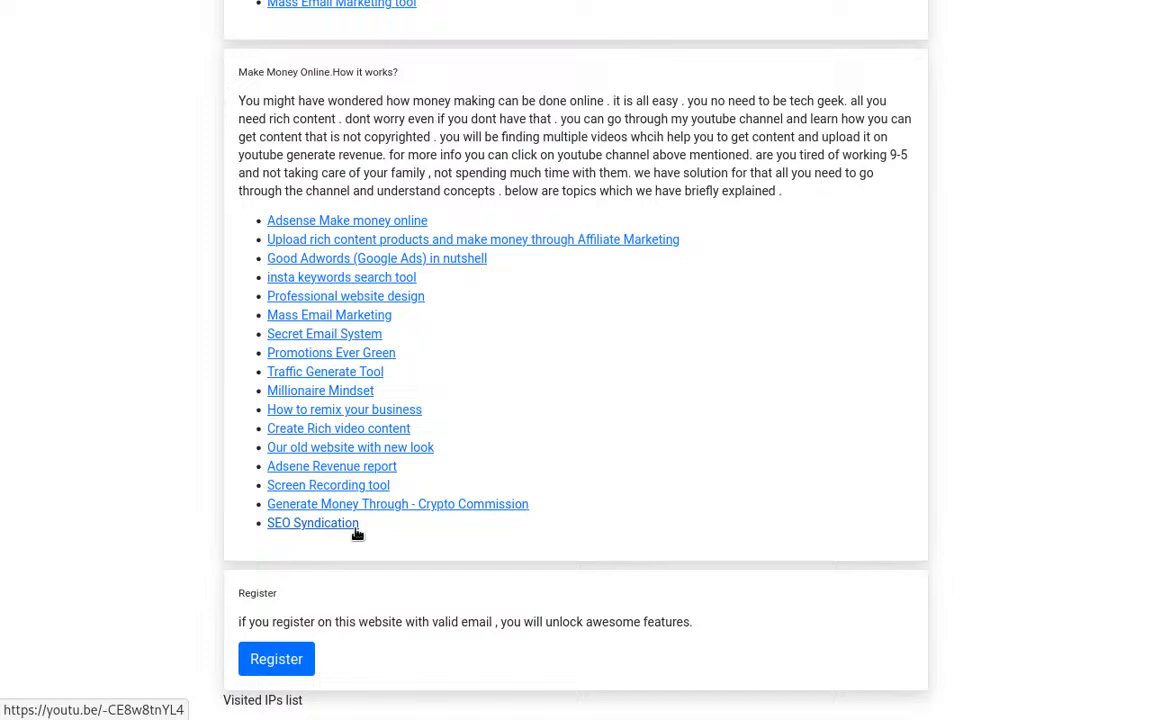
pyautogui.moveTo(377, 258)
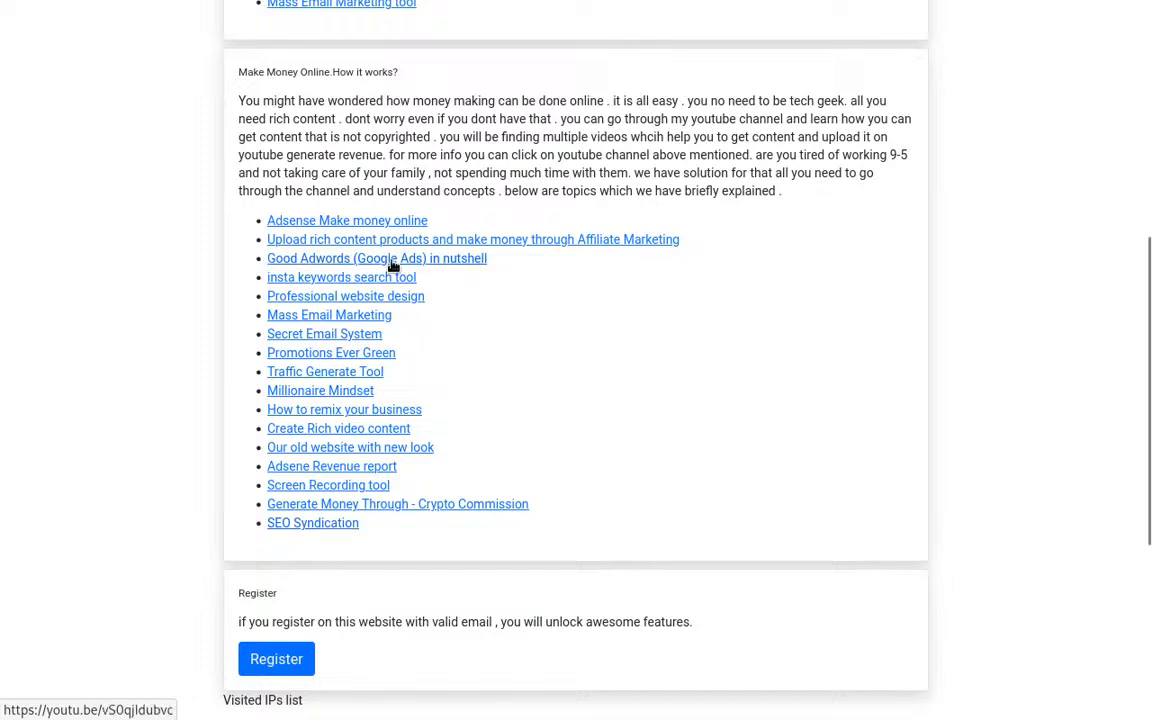
pyautogui.moveTo(515, 294)
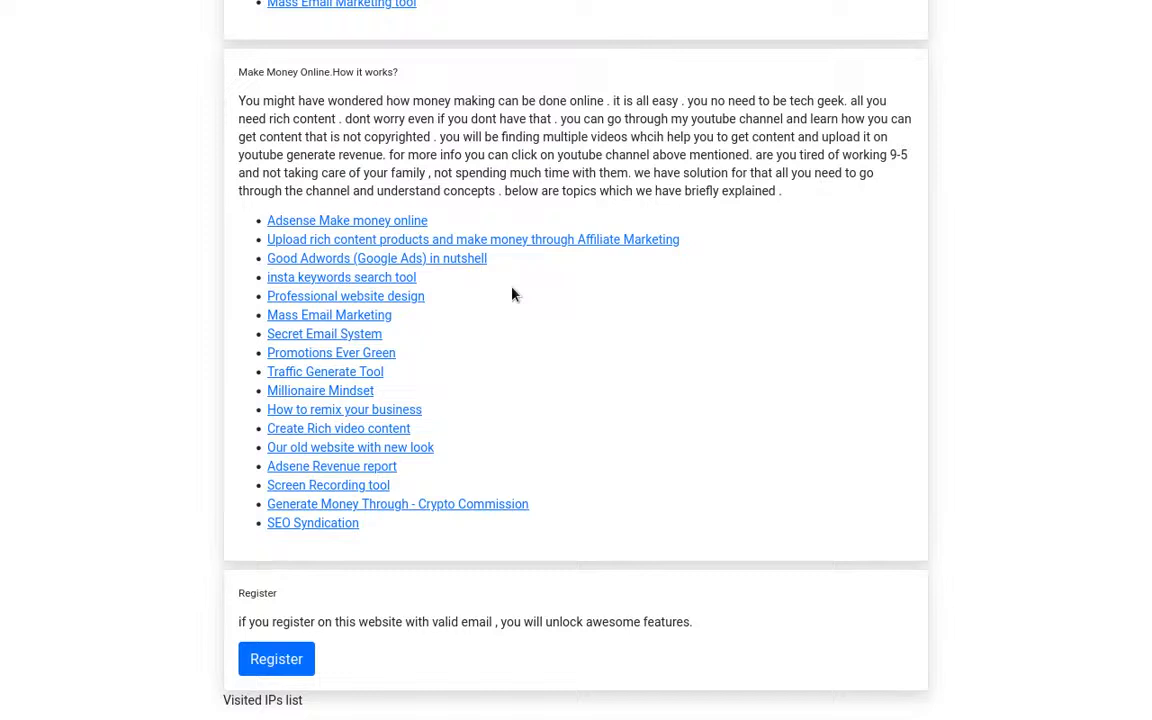
pyautogui.moveTo(310, 409)
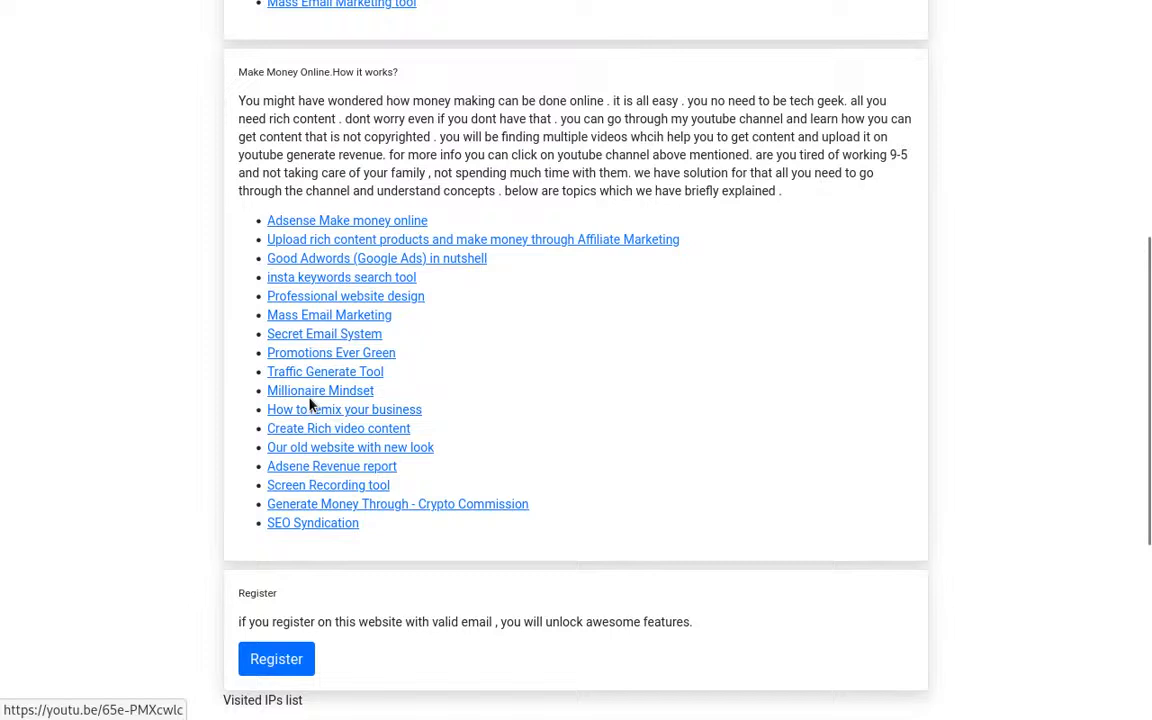
pyautogui.moveTo(540, 402)
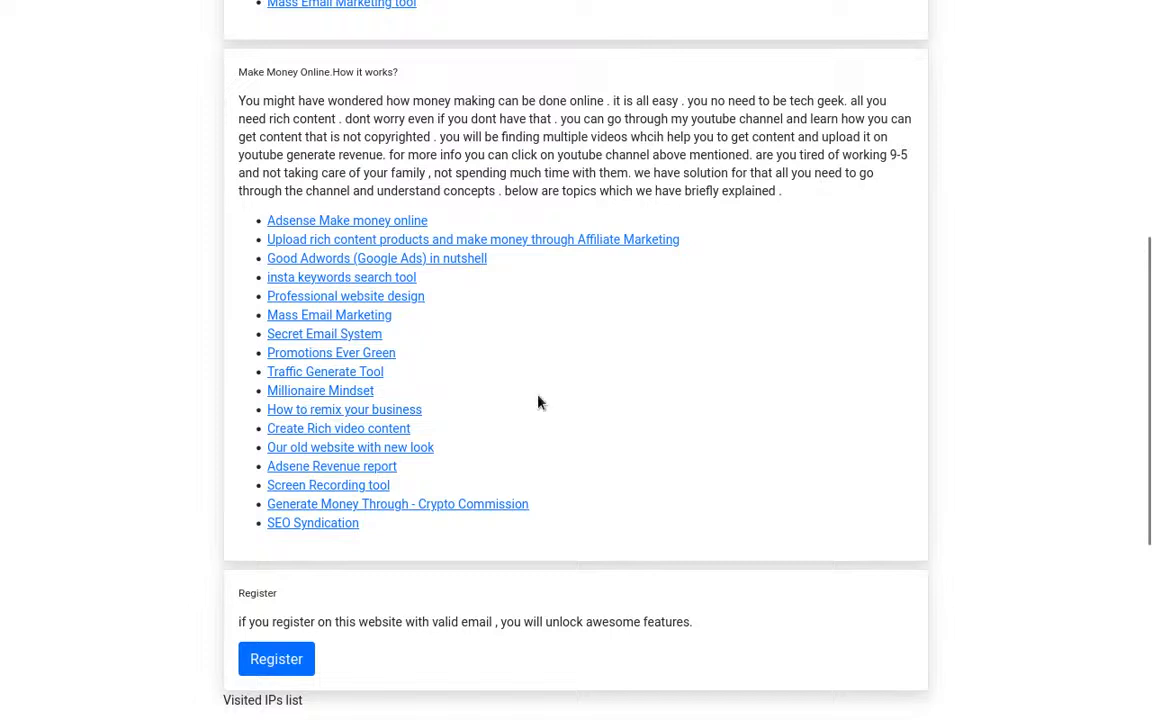
pyautogui.moveTo(575, 318)
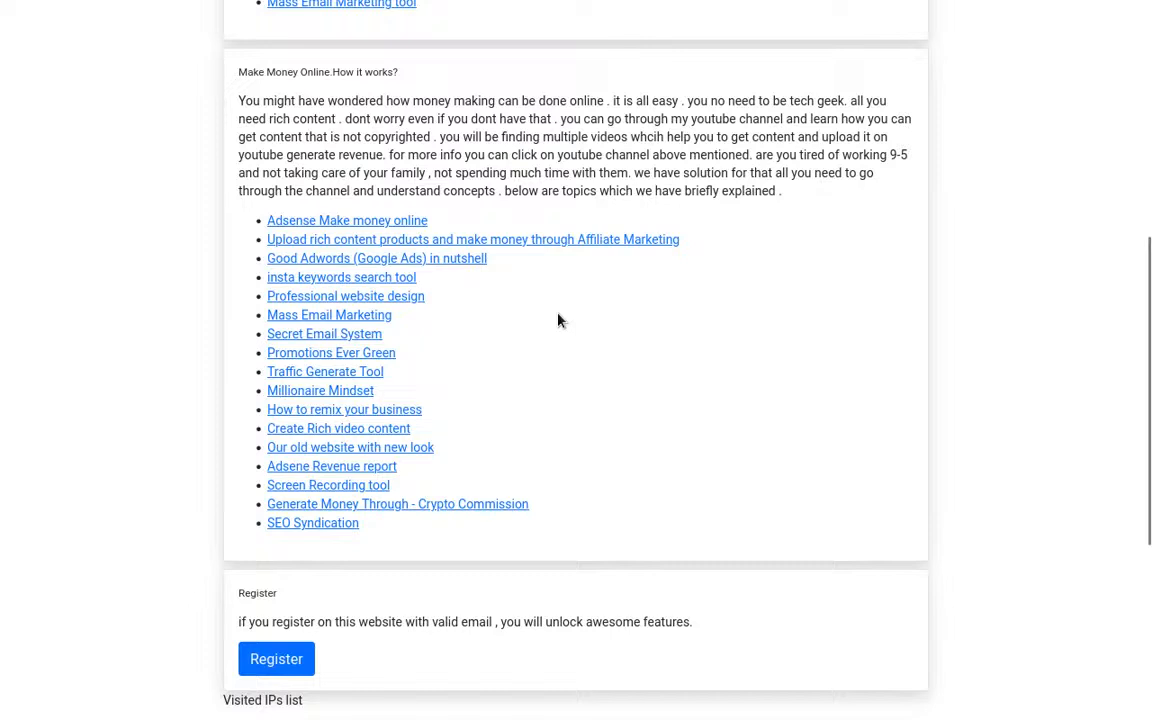
pyautogui.moveTo(644, 466)
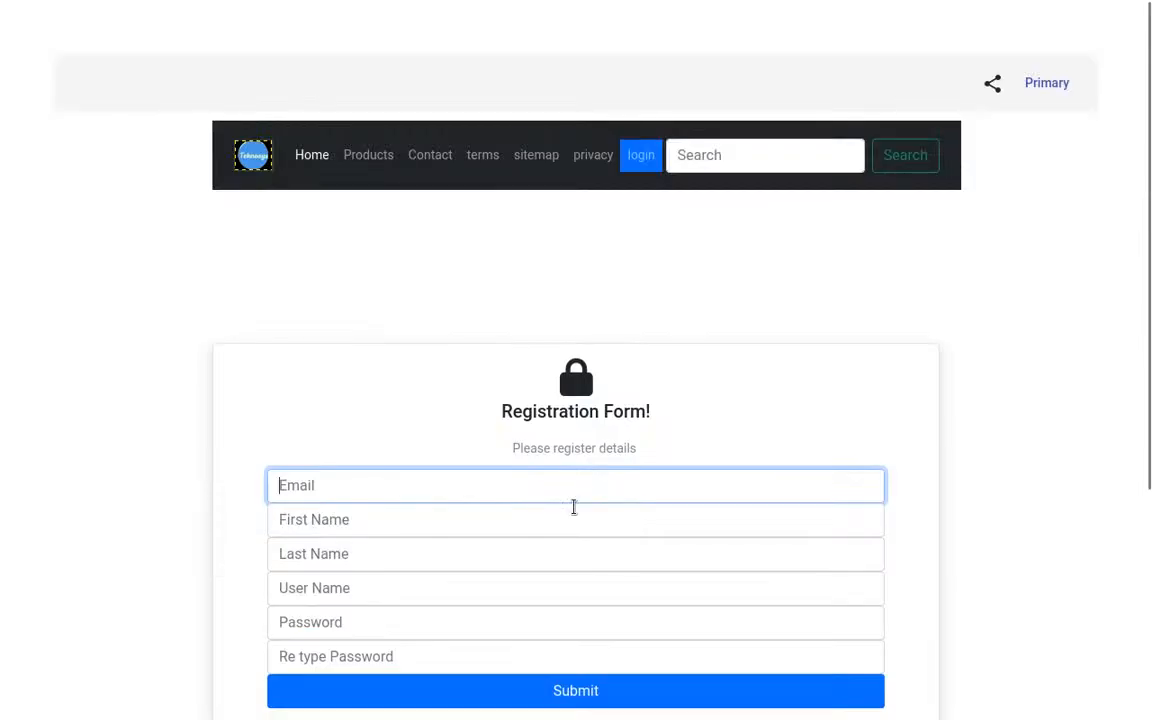
# Scroll the Registration Form and follow 'Login Here' to the Welcome Guest login page
pyautogui.scroll(-3)
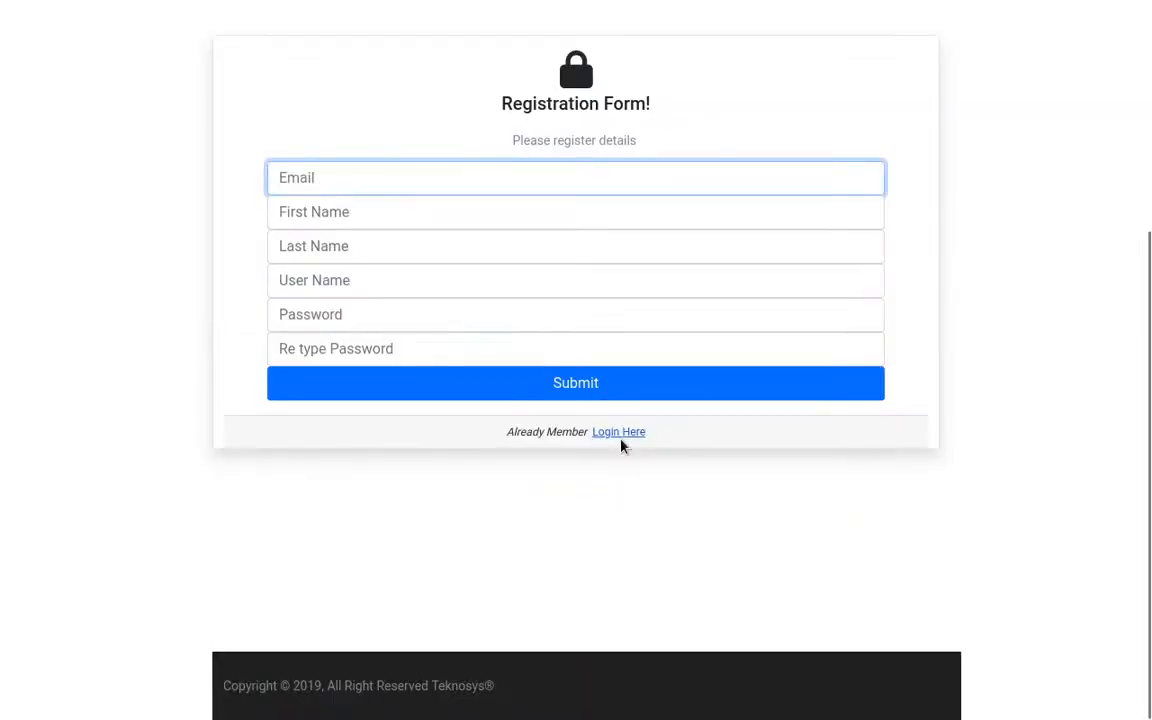
pyautogui.click(618, 431)
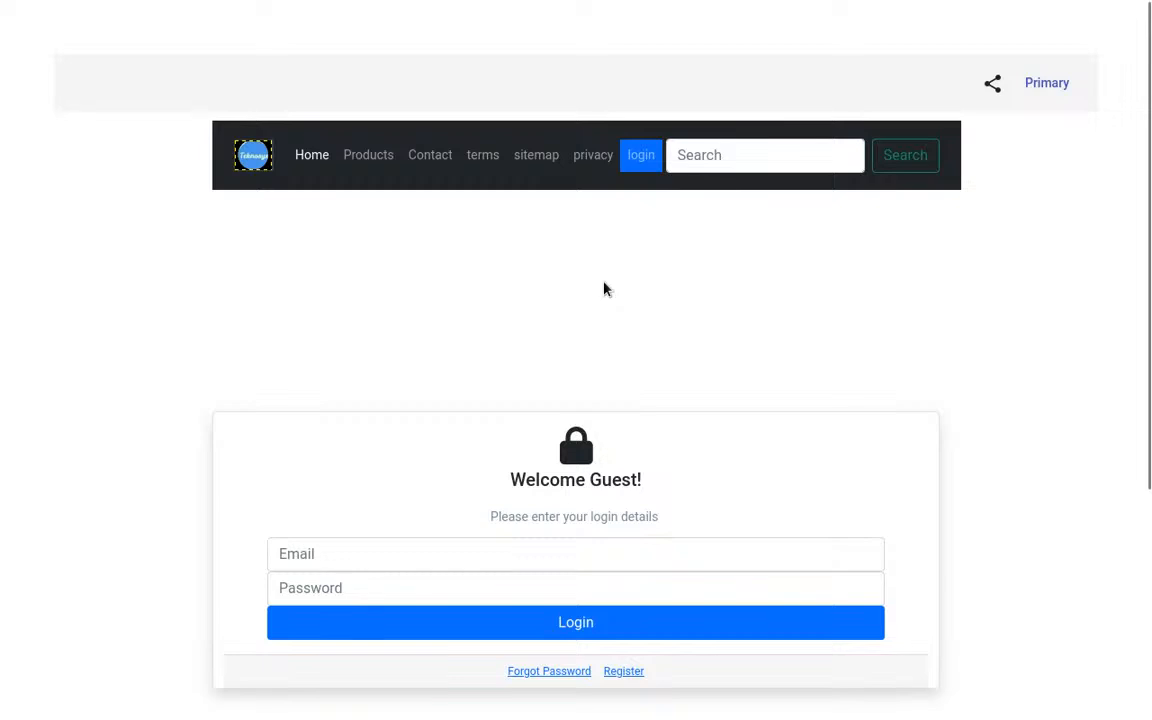
pyautogui.click(575, 588)
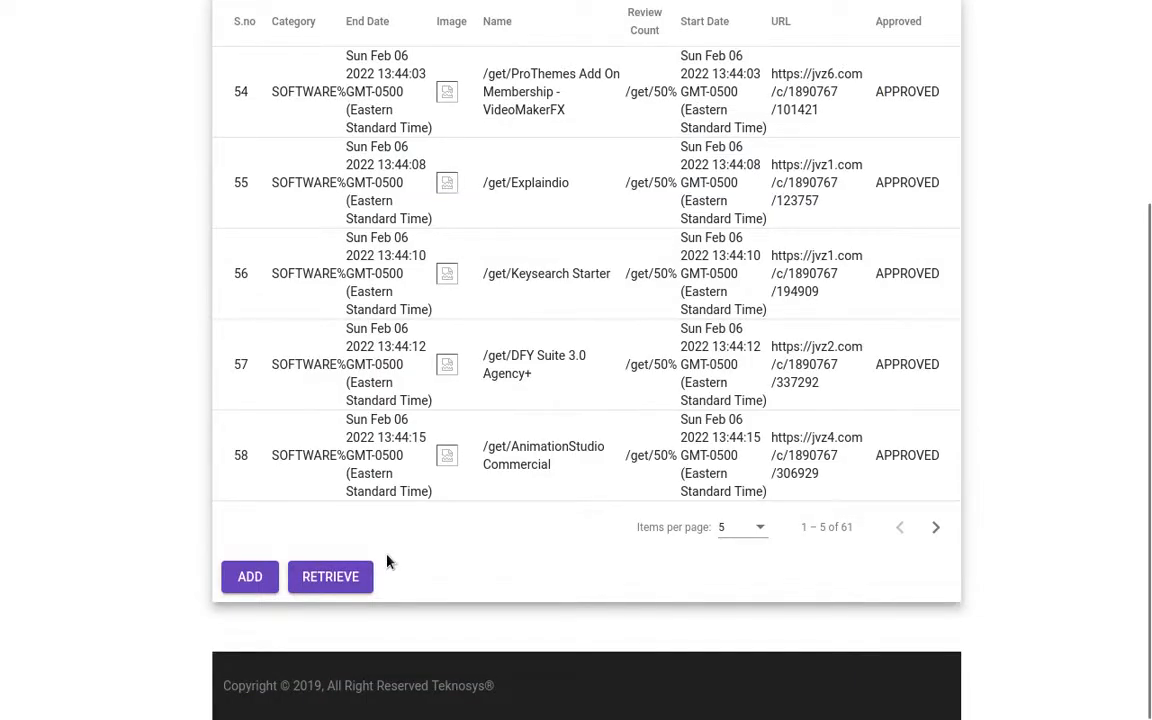
pyautogui.click(249, 576)
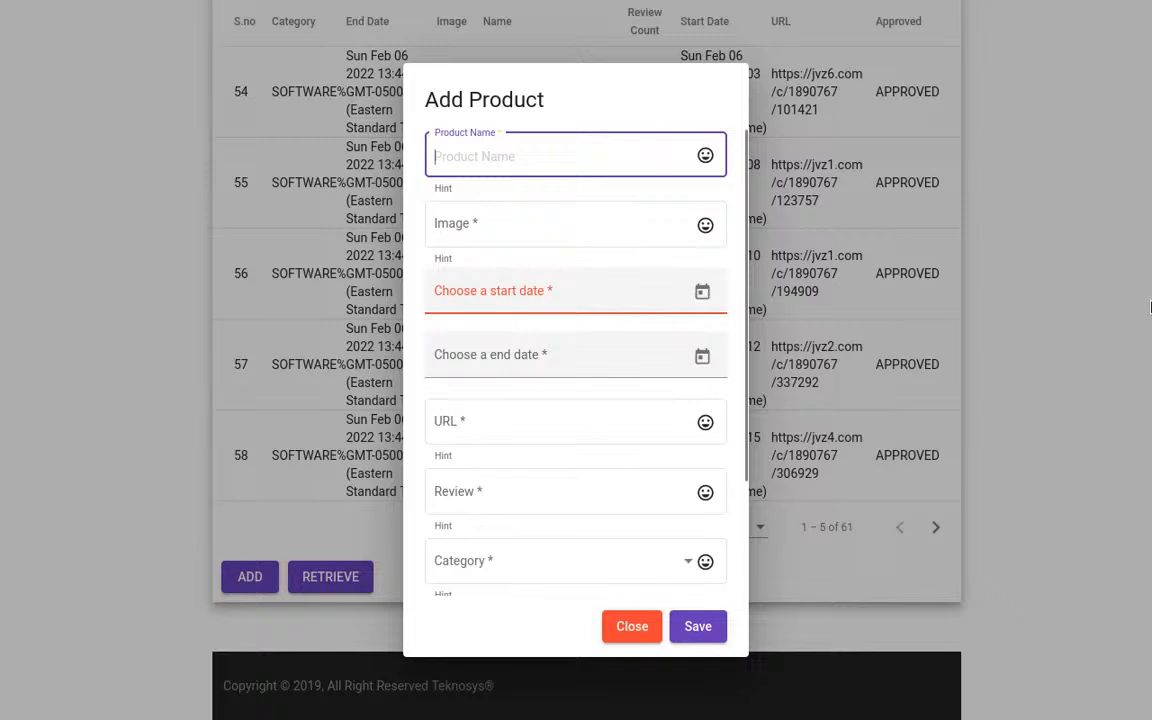
pyautogui.moveTo(1076, 611)
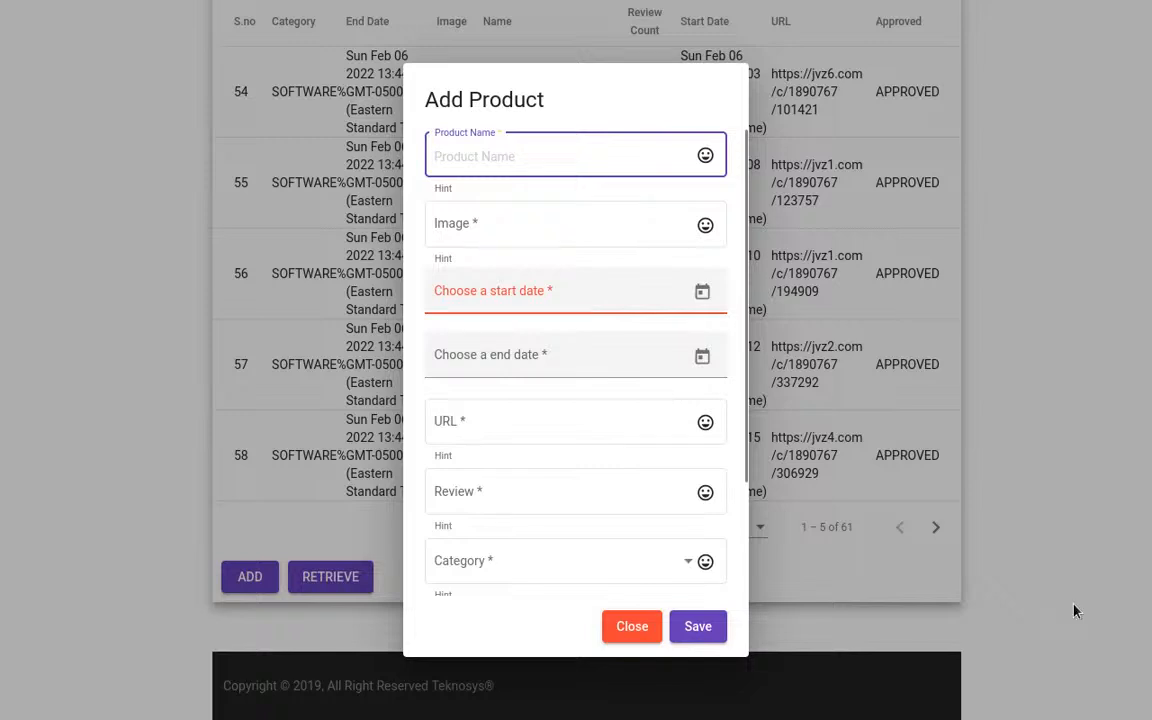
pyautogui.click(632, 626)
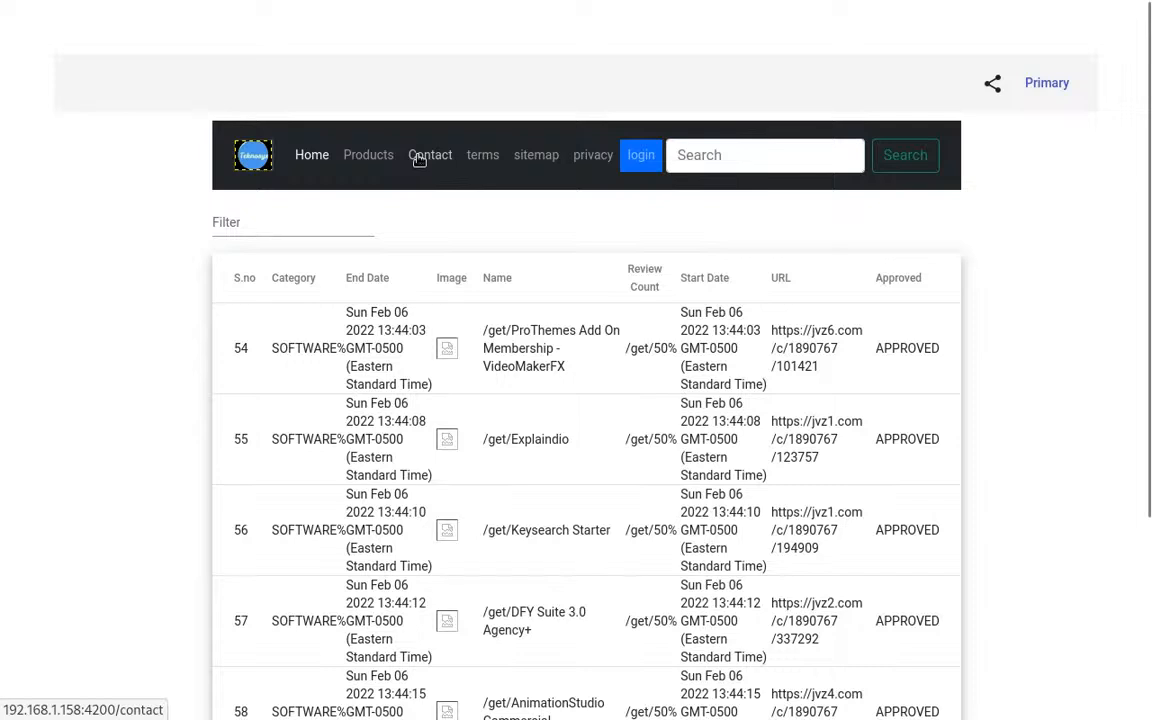
# Page forward through the Contact page's 88 comments and close the Add Comment form
pyautogui.click(430, 155)
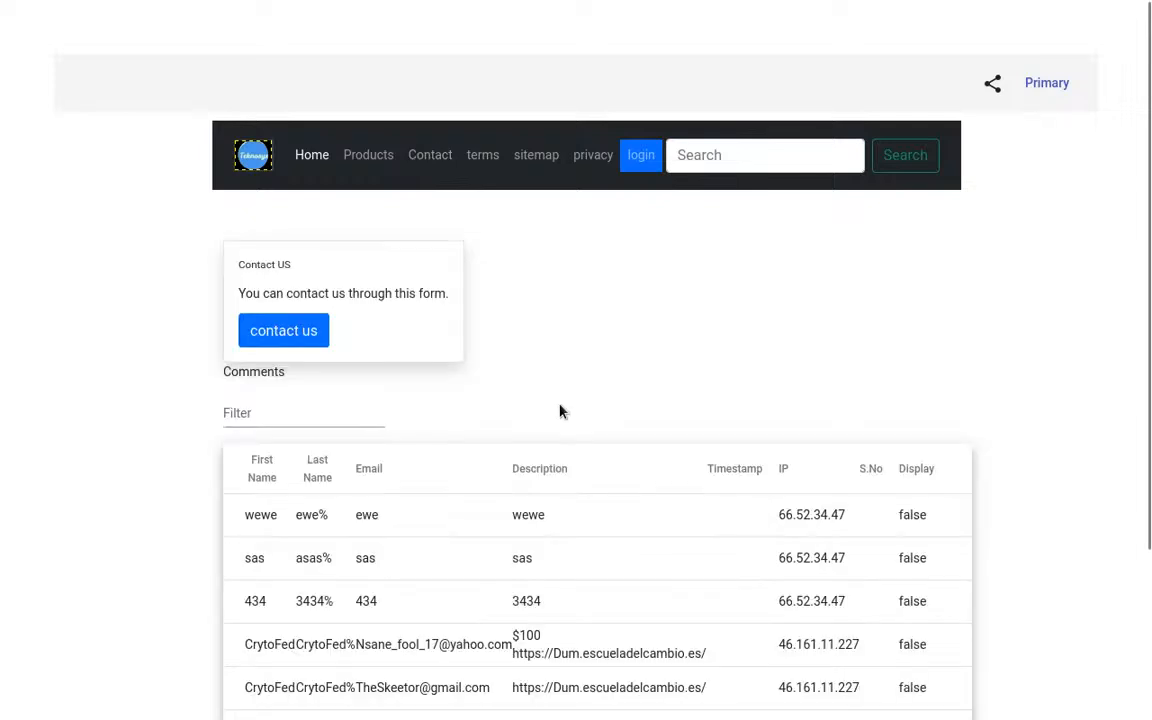
pyautogui.moveTo(571, 419)
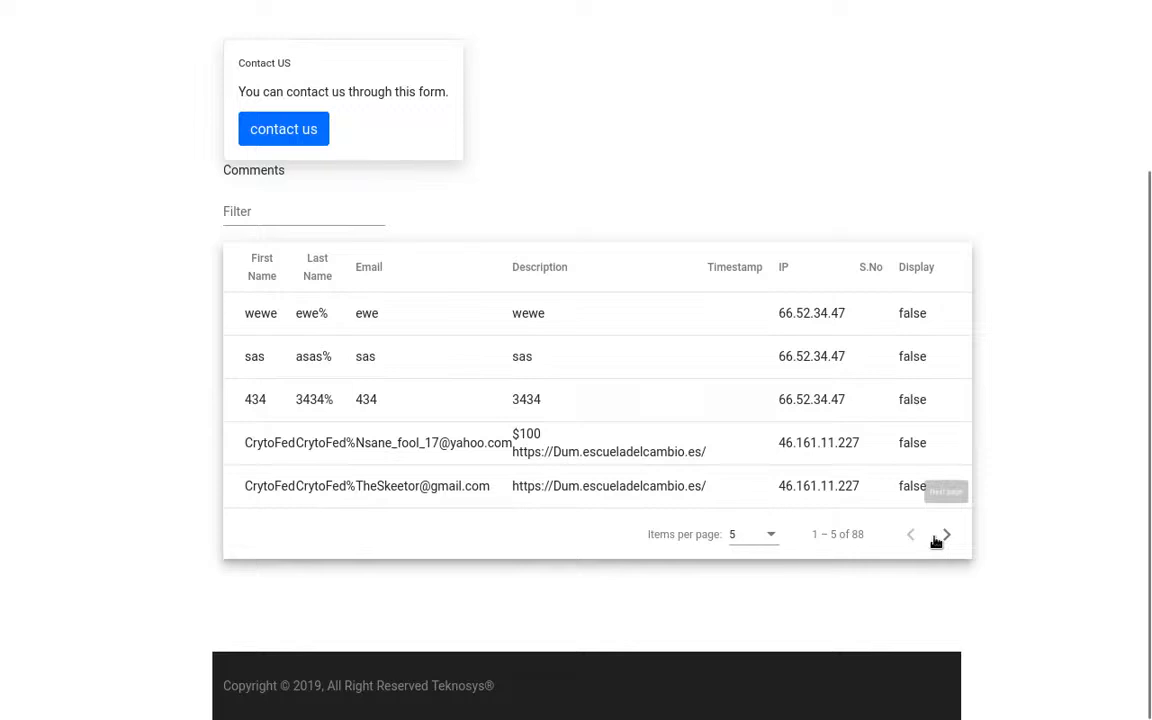
pyautogui.click(944, 534)
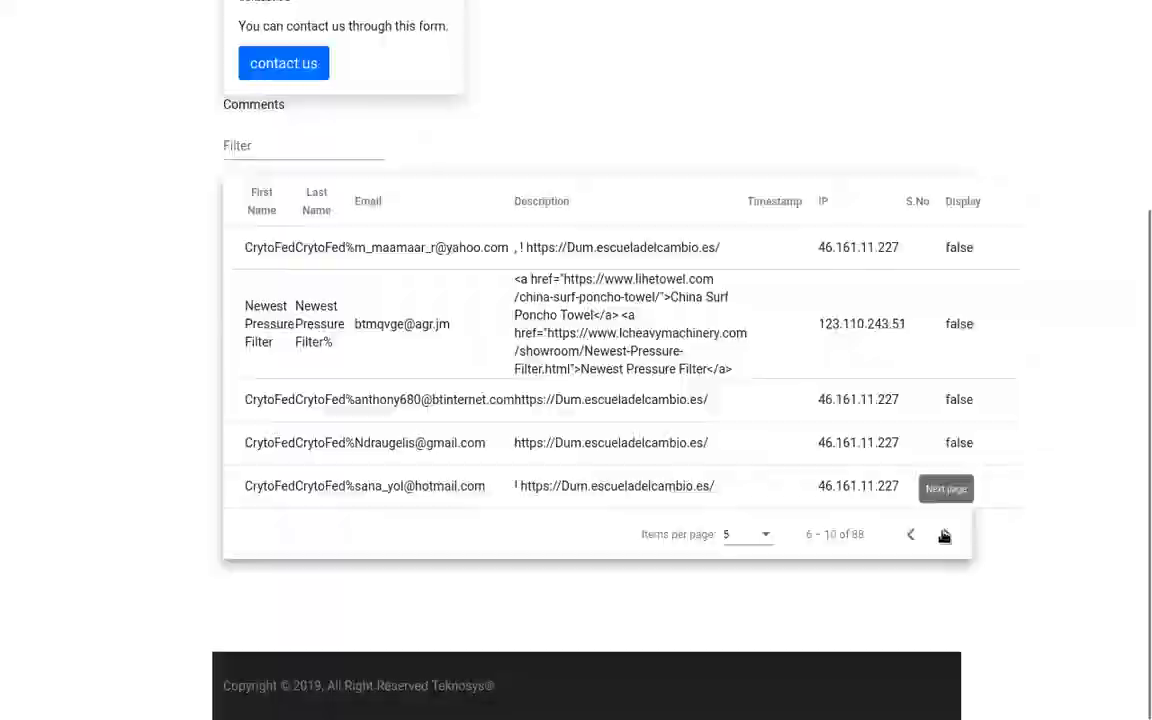
pyautogui.click(283, 63)
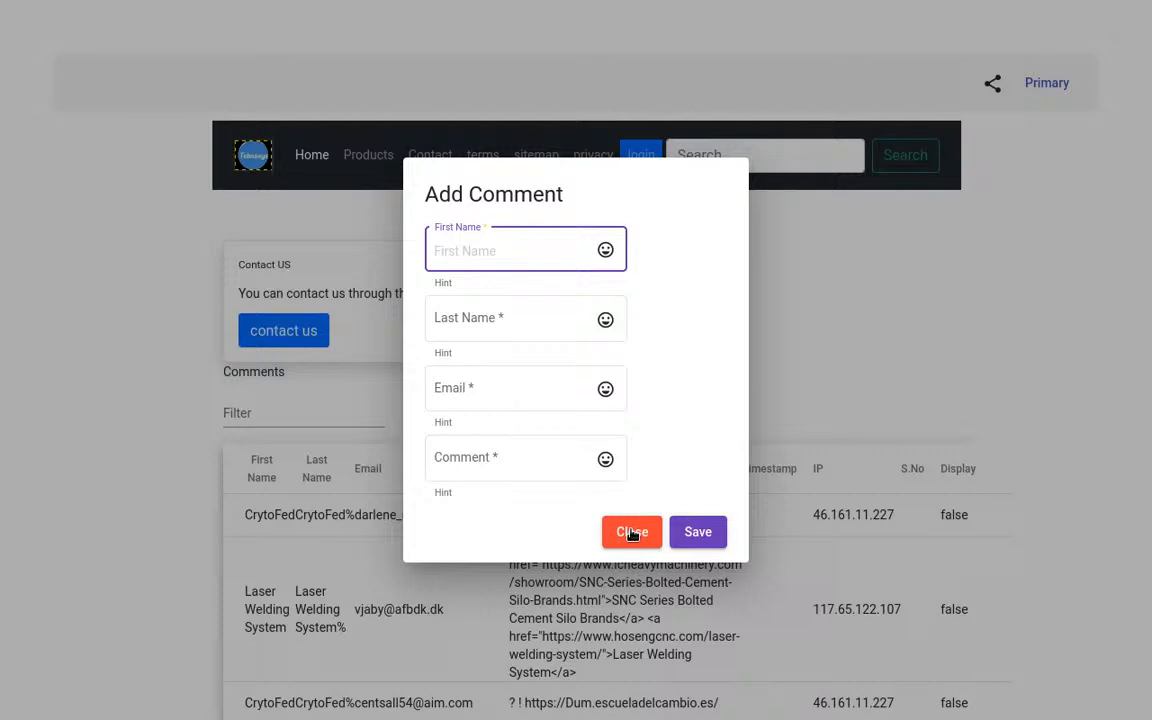
pyautogui.click(631, 531)
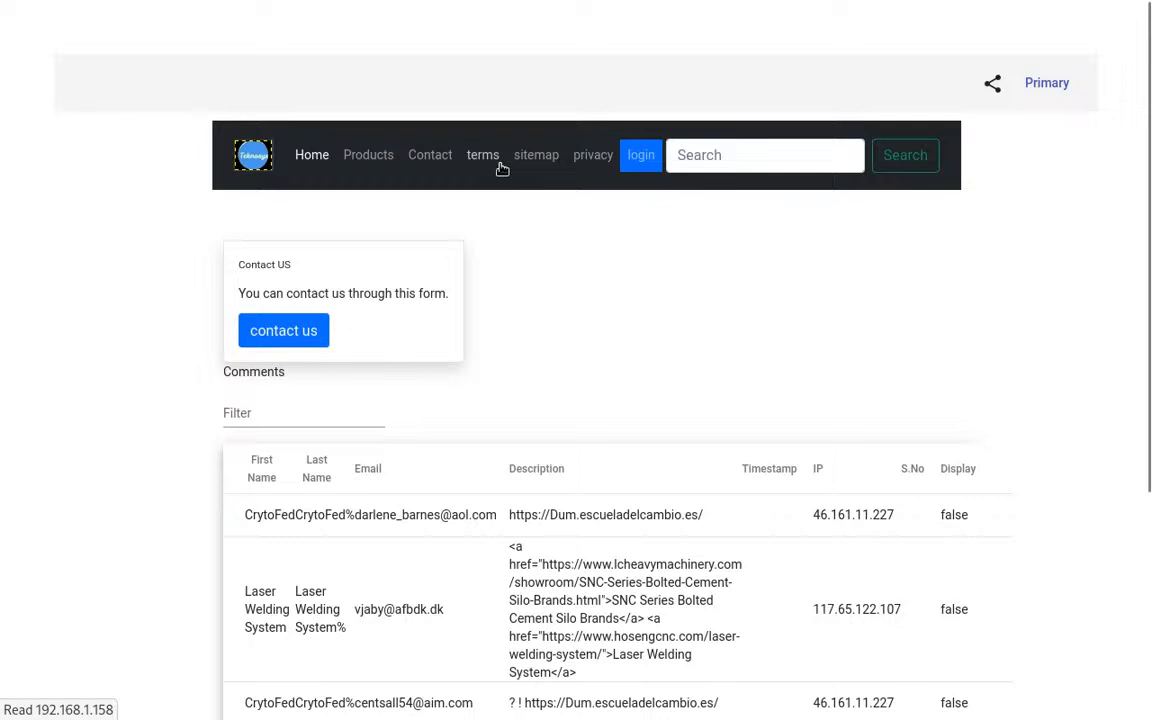
# Open 'terms' in the top navigation to show the Terms and Conditions page
pyautogui.click(483, 155)
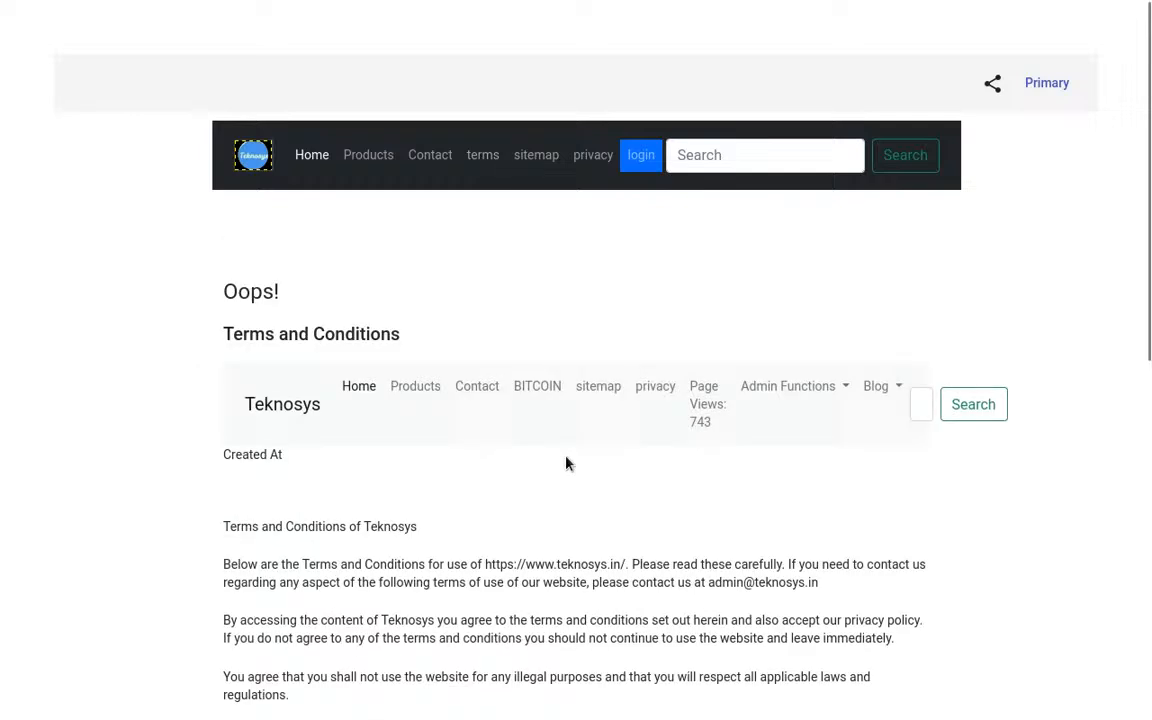
pyautogui.moveTo(600, 423)
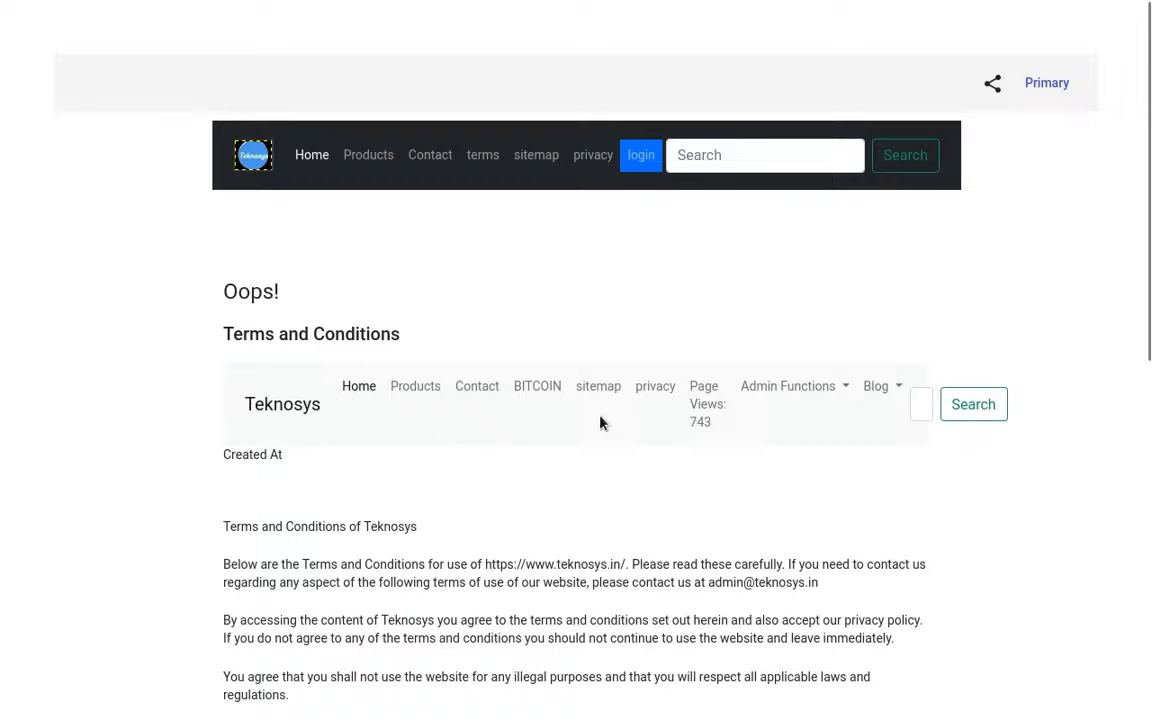
pyautogui.moveTo(620, 307)
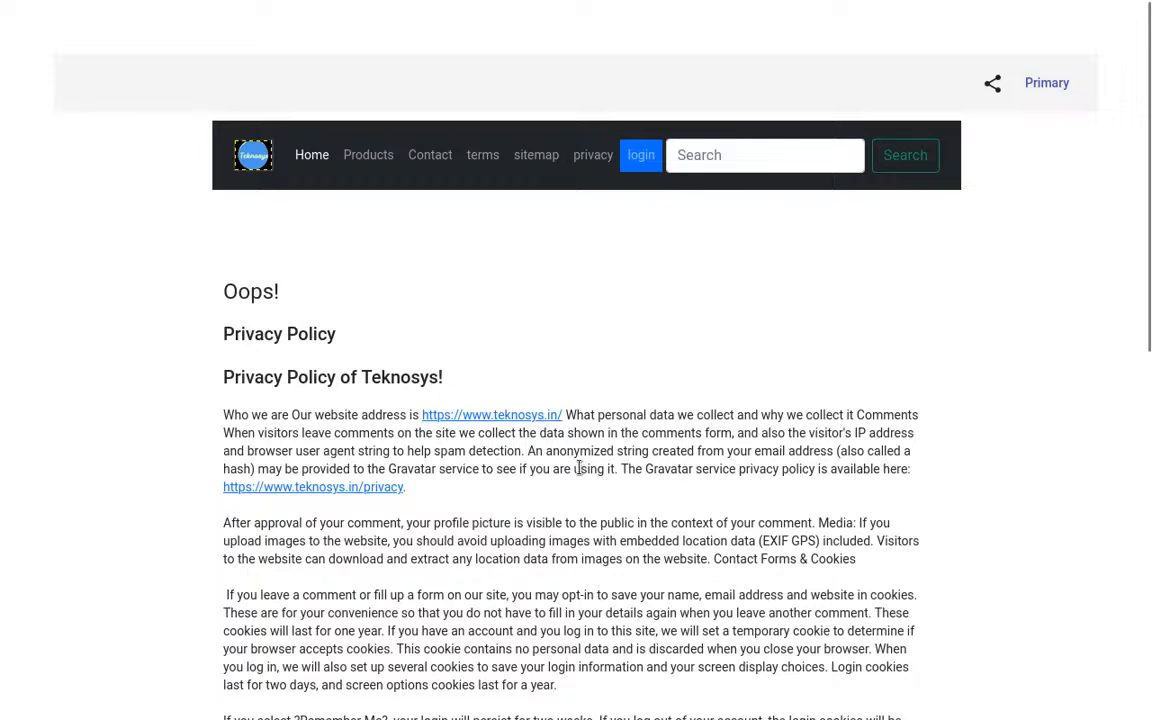
pyautogui.moveTo(625, 406)
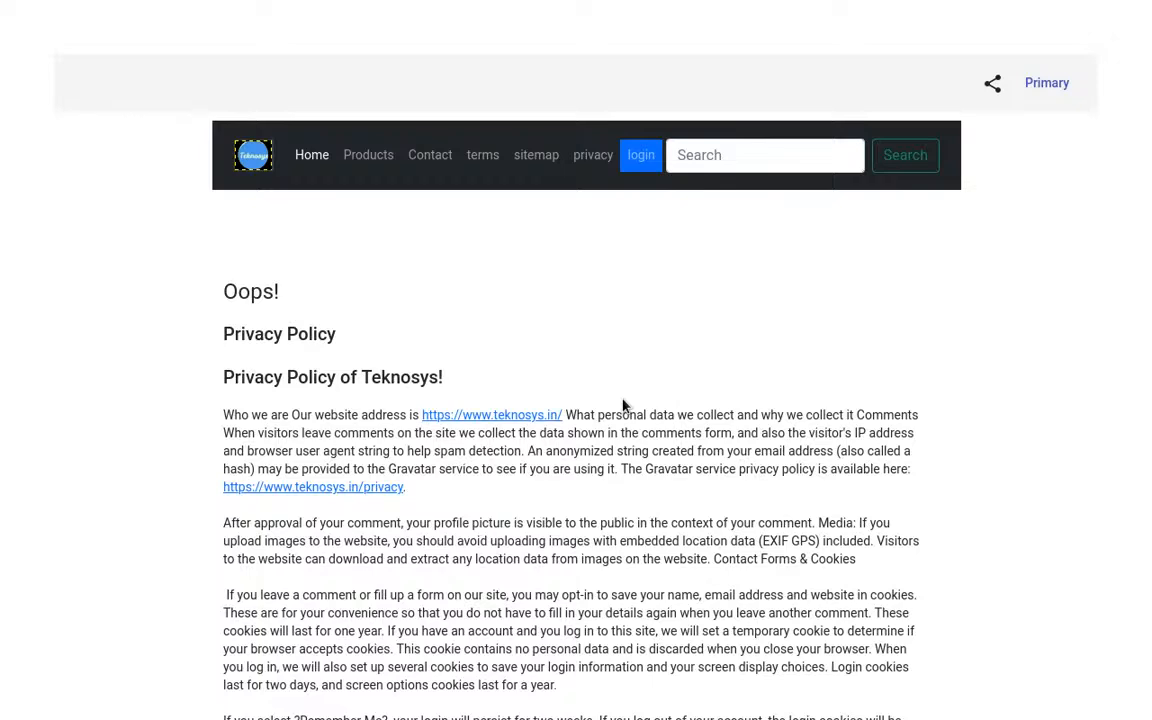
# Scroll the Privacy Policy down to the children's privacy and acceptance sections
pyautogui.scroll(-3)
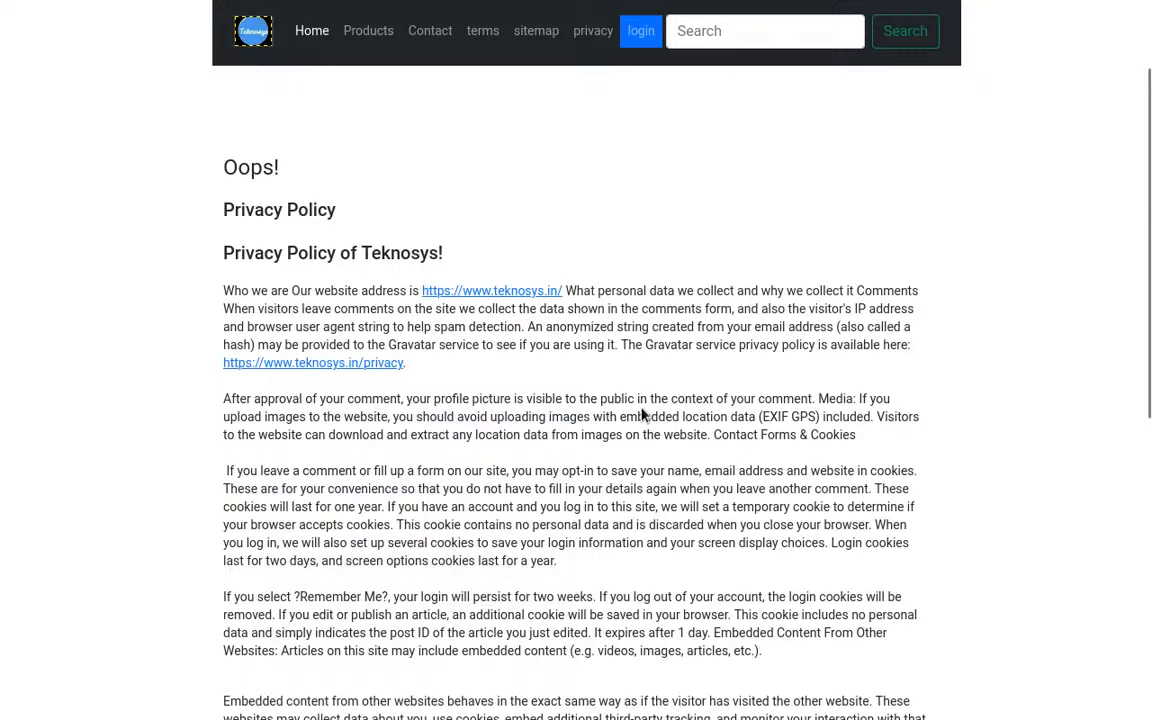
pyautogui.scroll(-3)
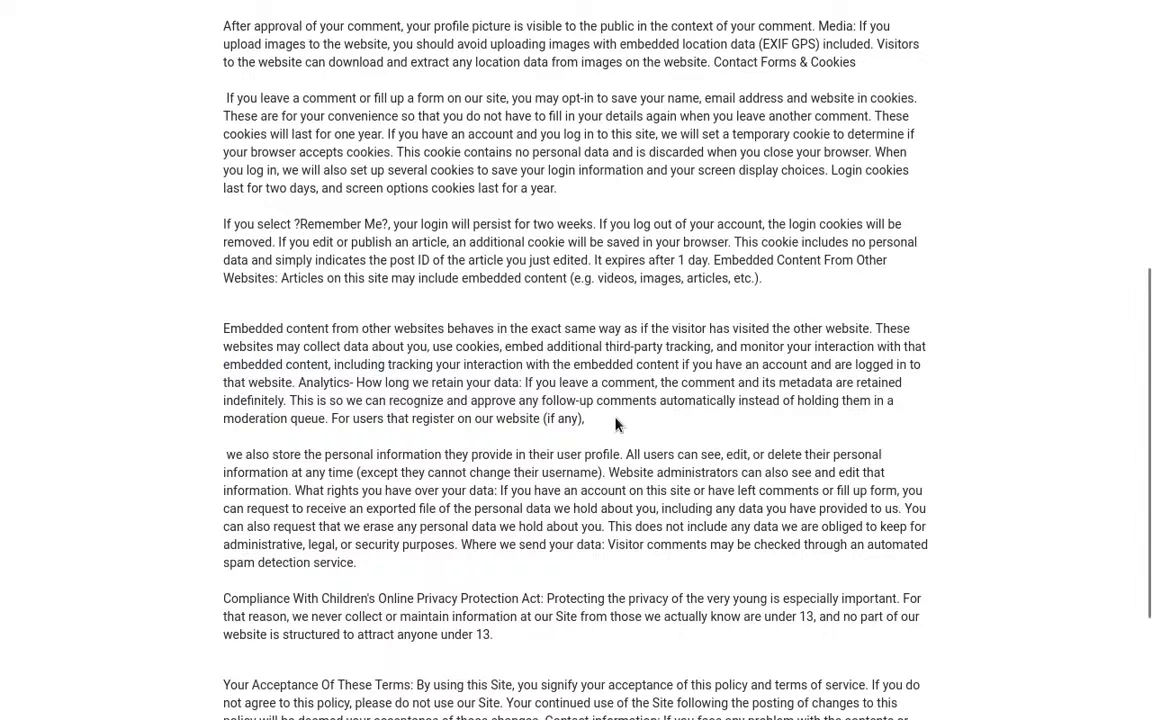
pyautogui.moveTo(632, 500)
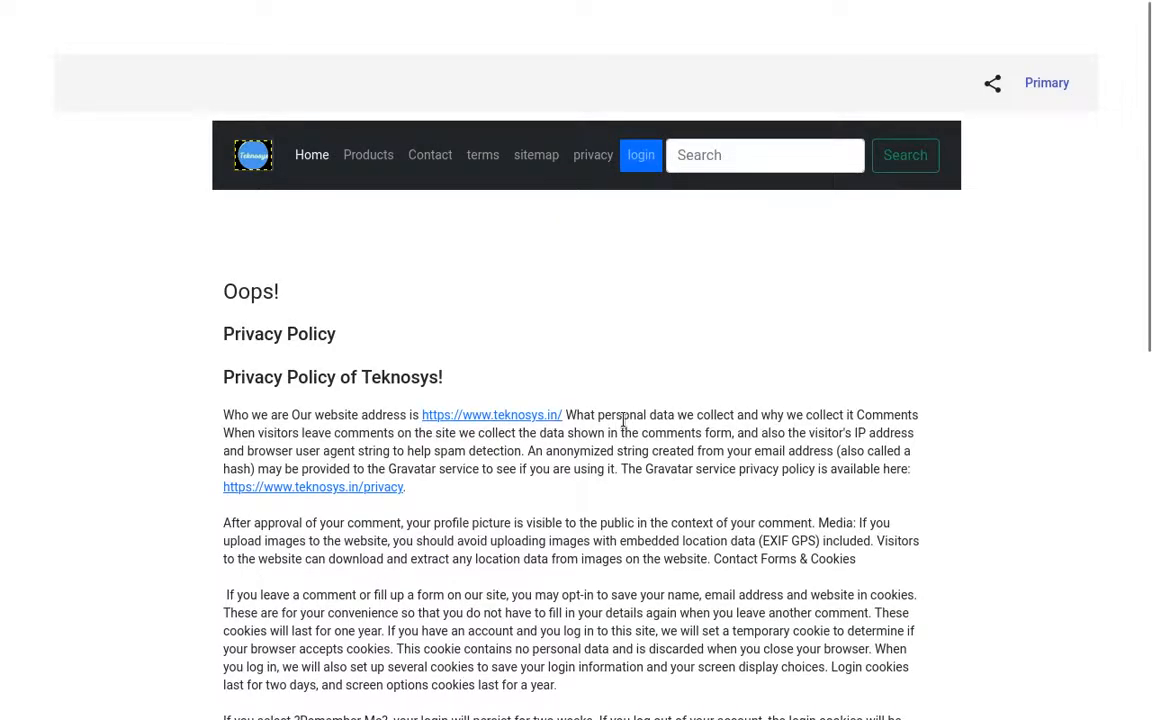
# Open the Welcome Guest login page from the blue 'login' navigation button
pyautogui.click(640, 155)
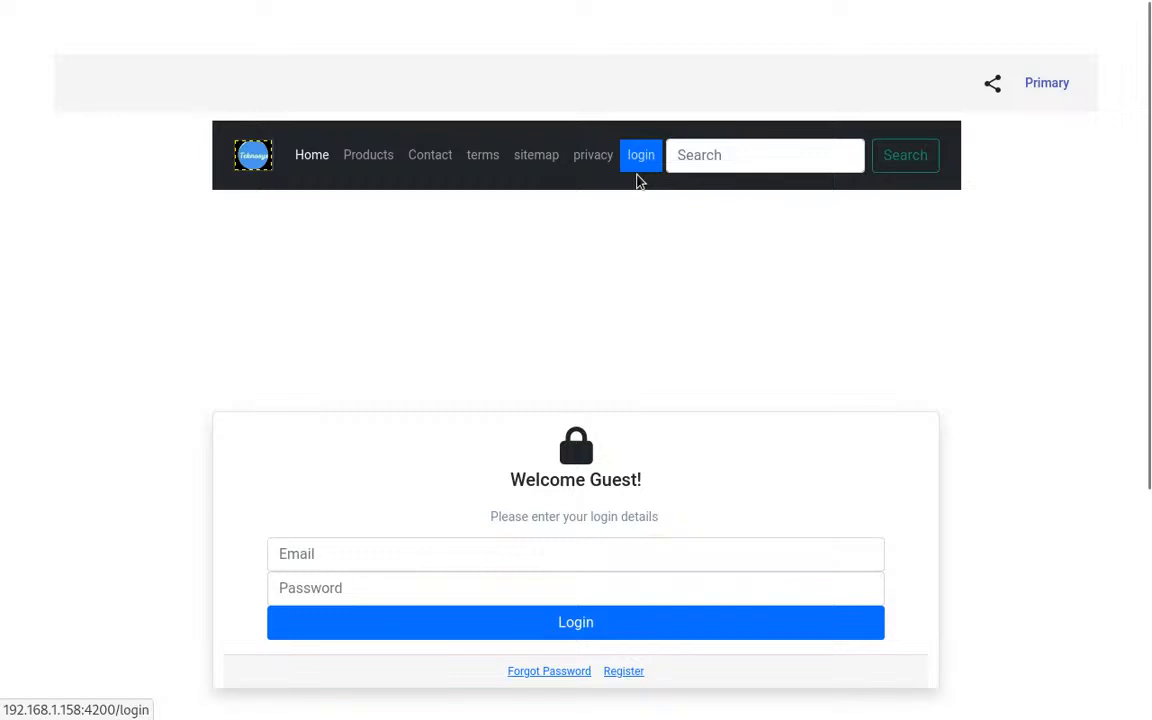
pyautogui.moveTo(376, 437)
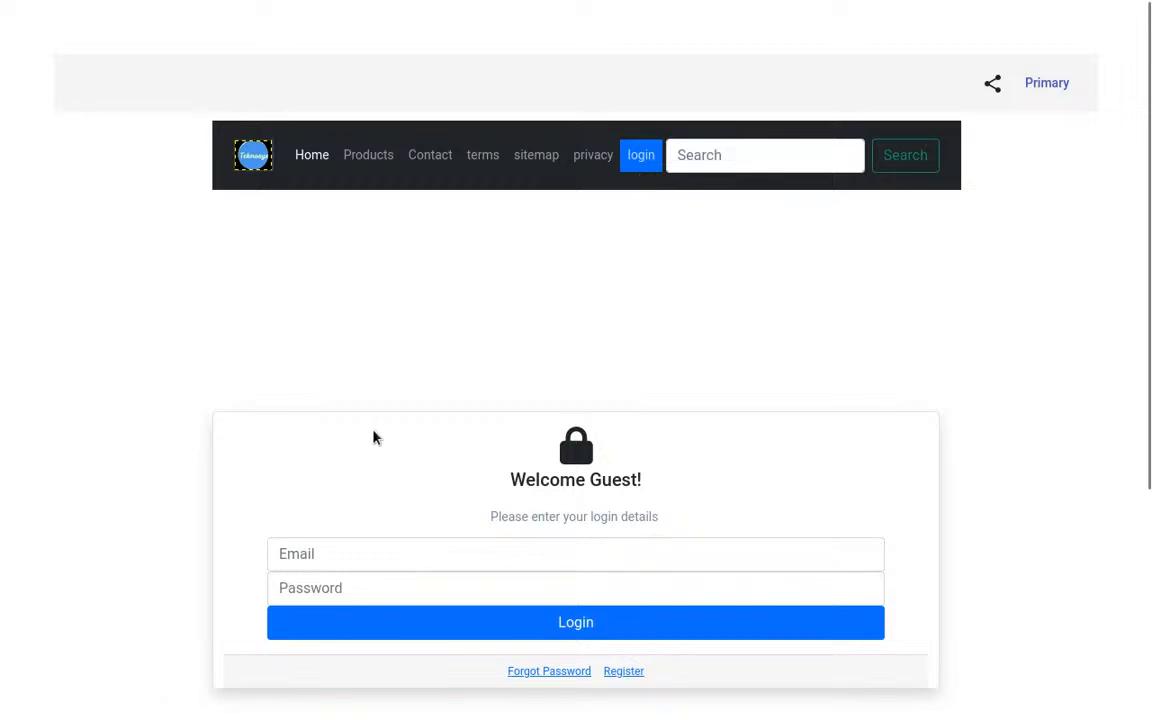
pyautogui.moveTo(678, 8)
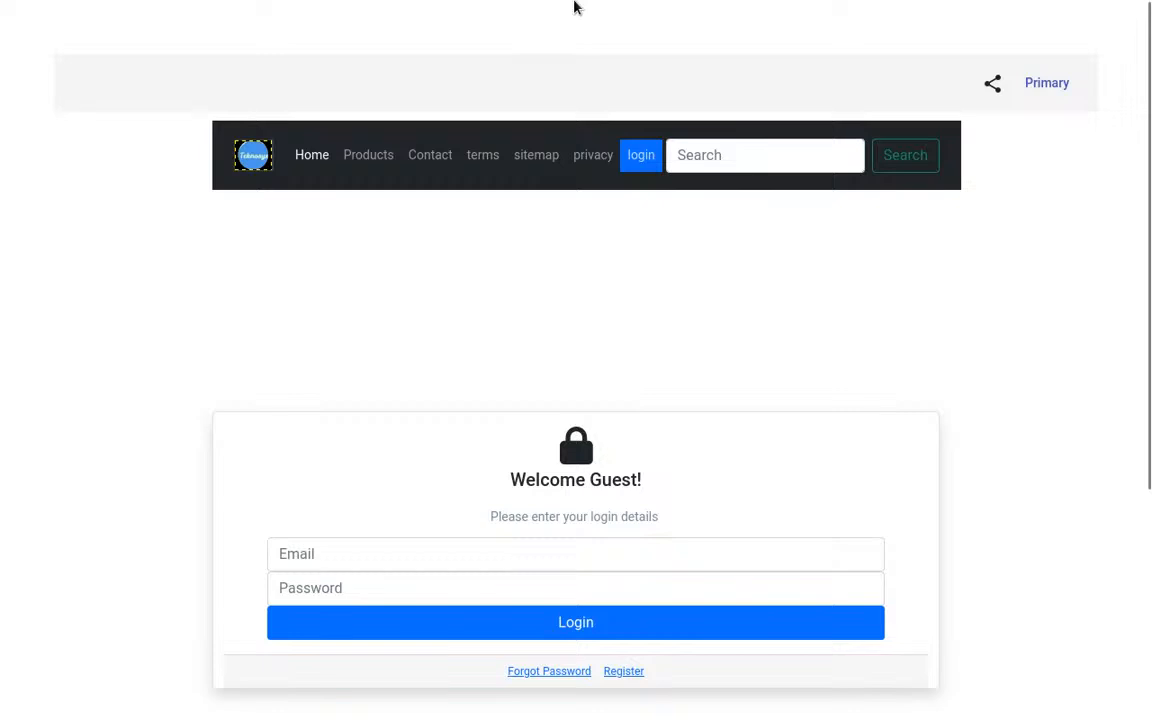
# Enter 192.168.1.158:4200/video/video-1.mp4 in the address bar, landing on 404 Not Found
pyautogui.write('192.168.1.158:4200/logi')
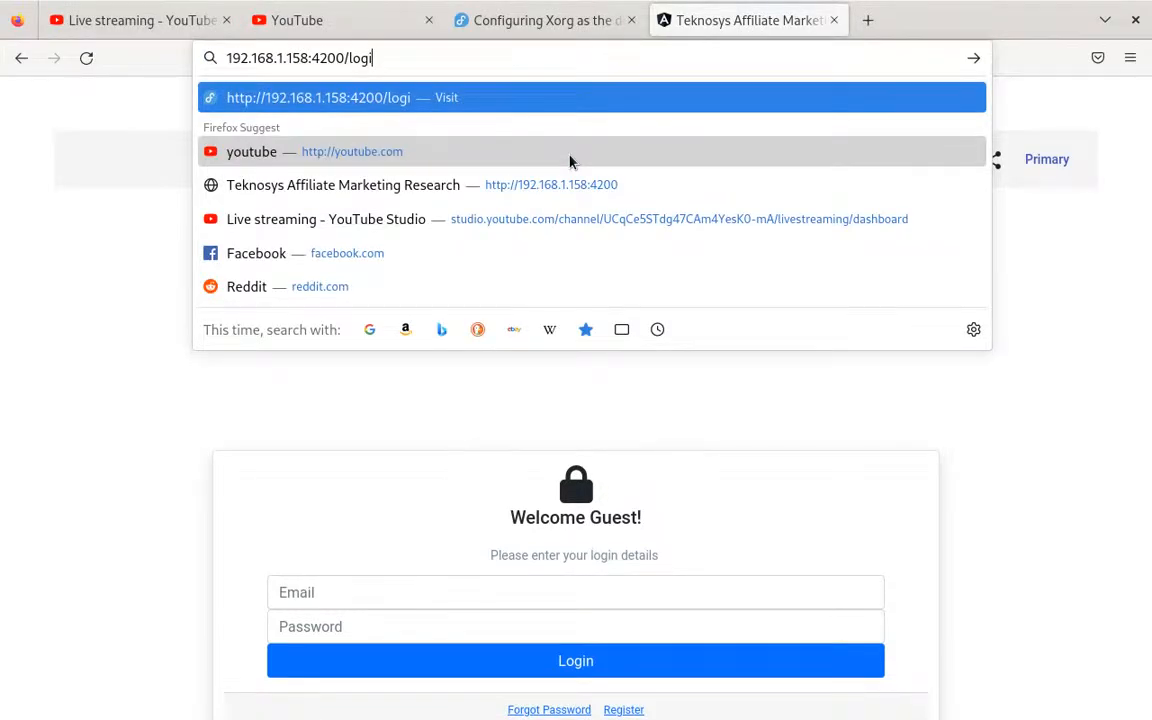
pyautogui.press('Backspace')
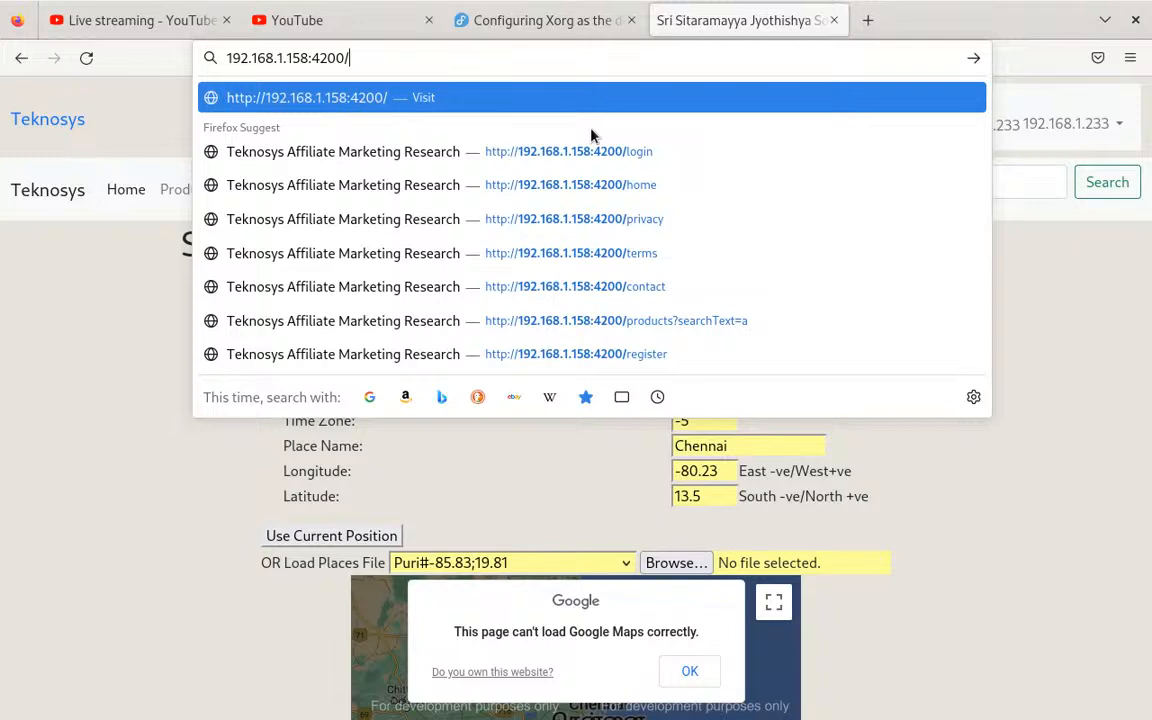
pyautogui.write('vide')
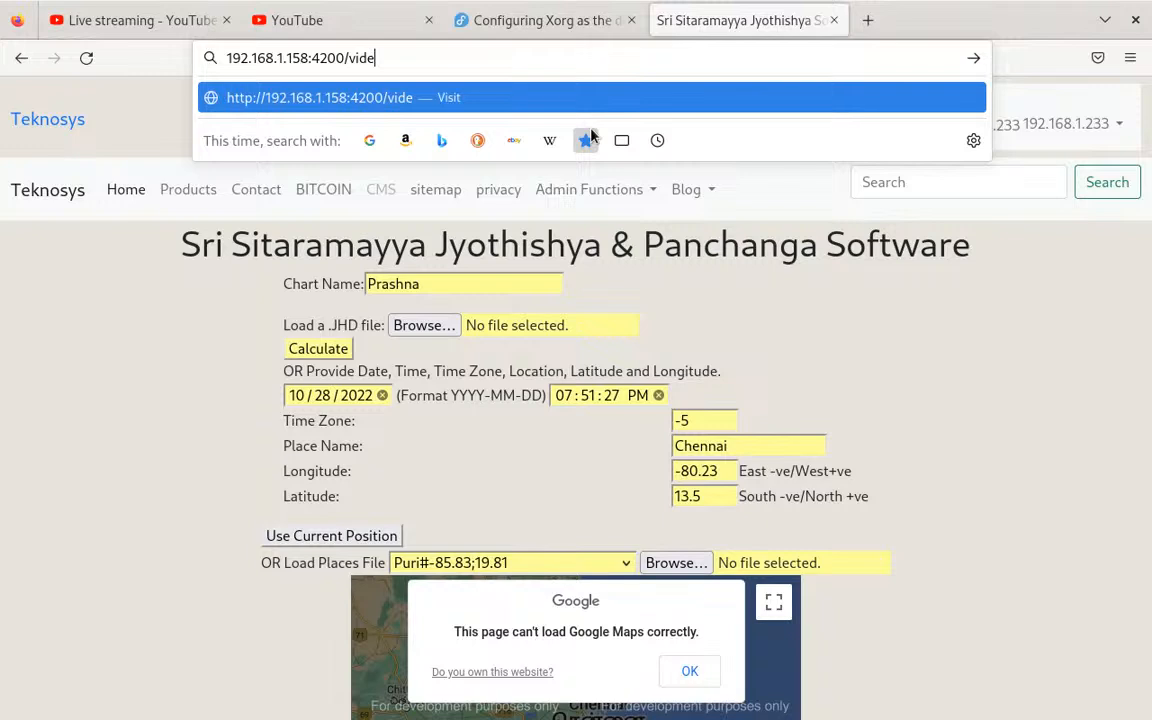
pyautogui.write('o/video')
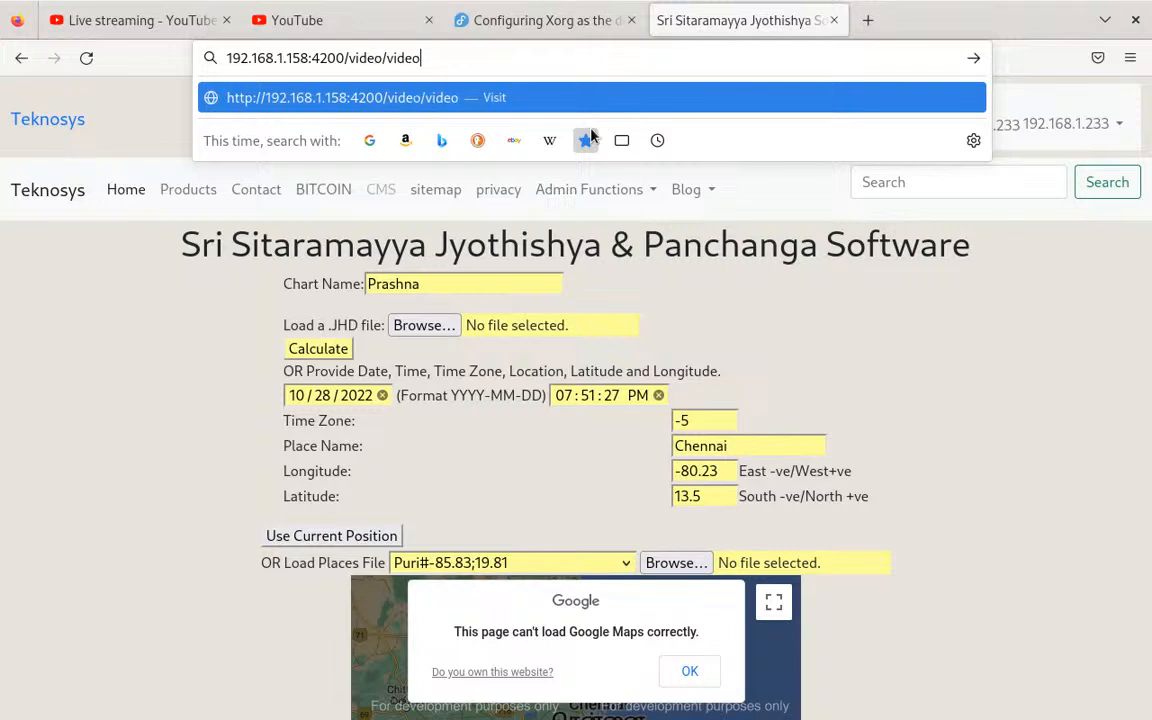
pyautogui.write('-1.mp4')
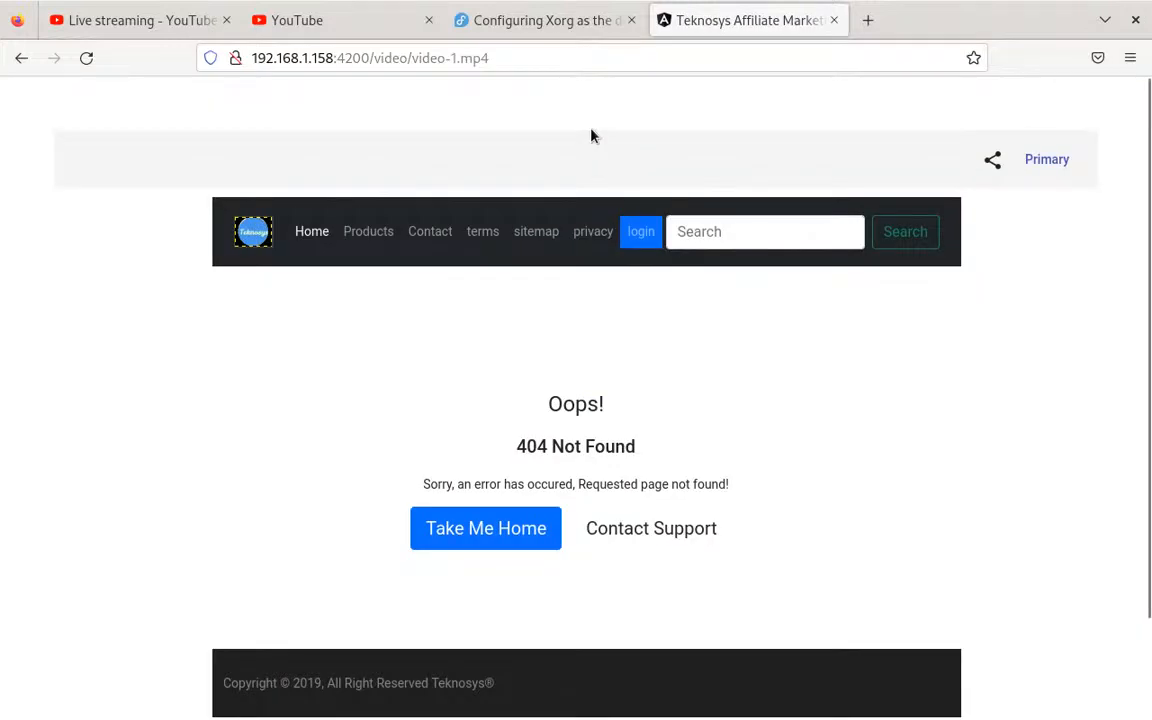
# Change the address to 192.168.1.158:4200/video/video.mp4, which also returns 404
pyautogui.click(370, 57)
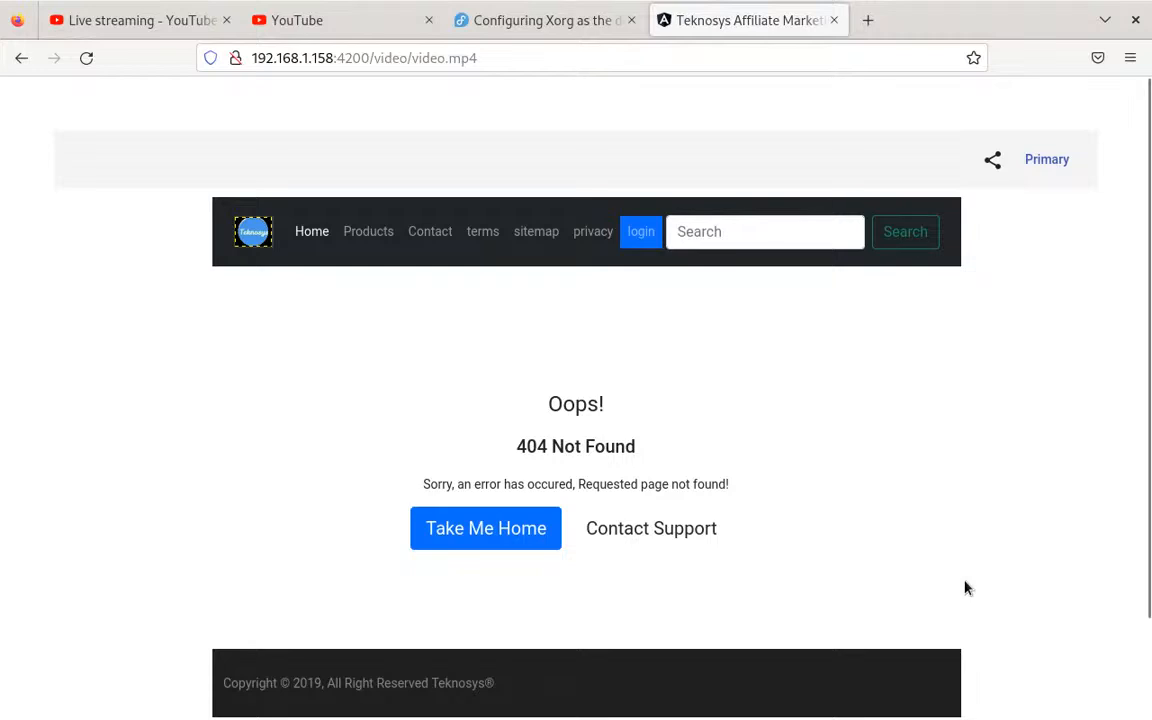
pyautogui.moveTo(393, 111)
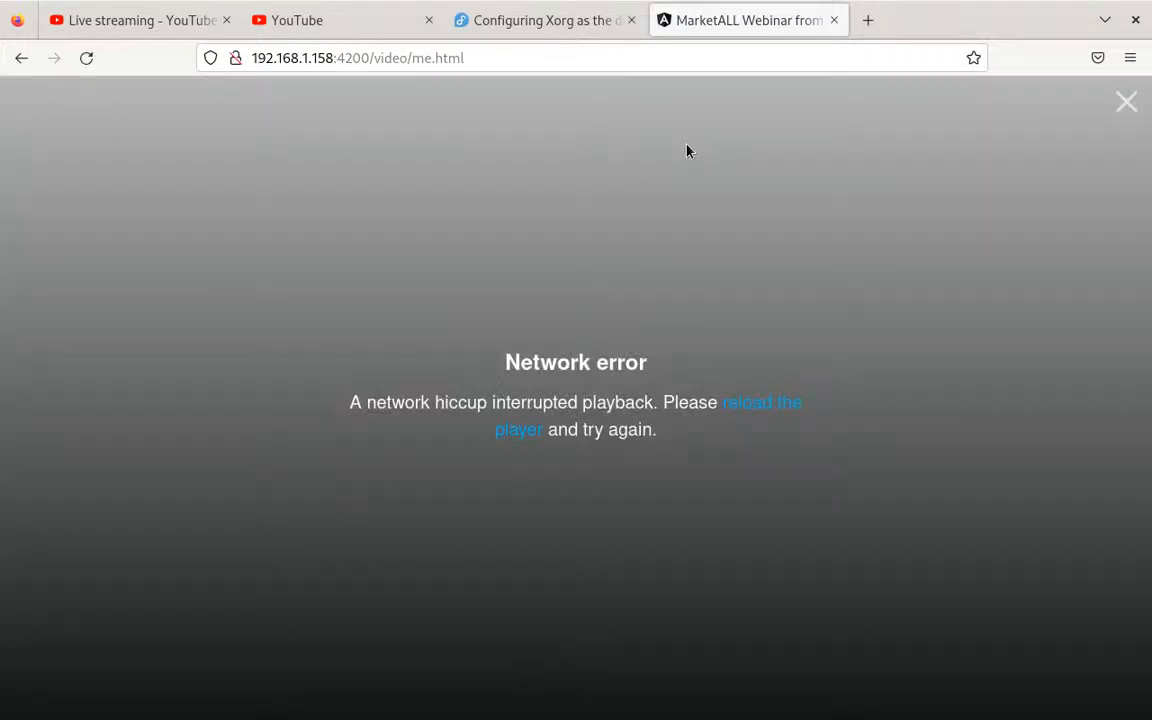
pyautogui.moveTo(882, 198)
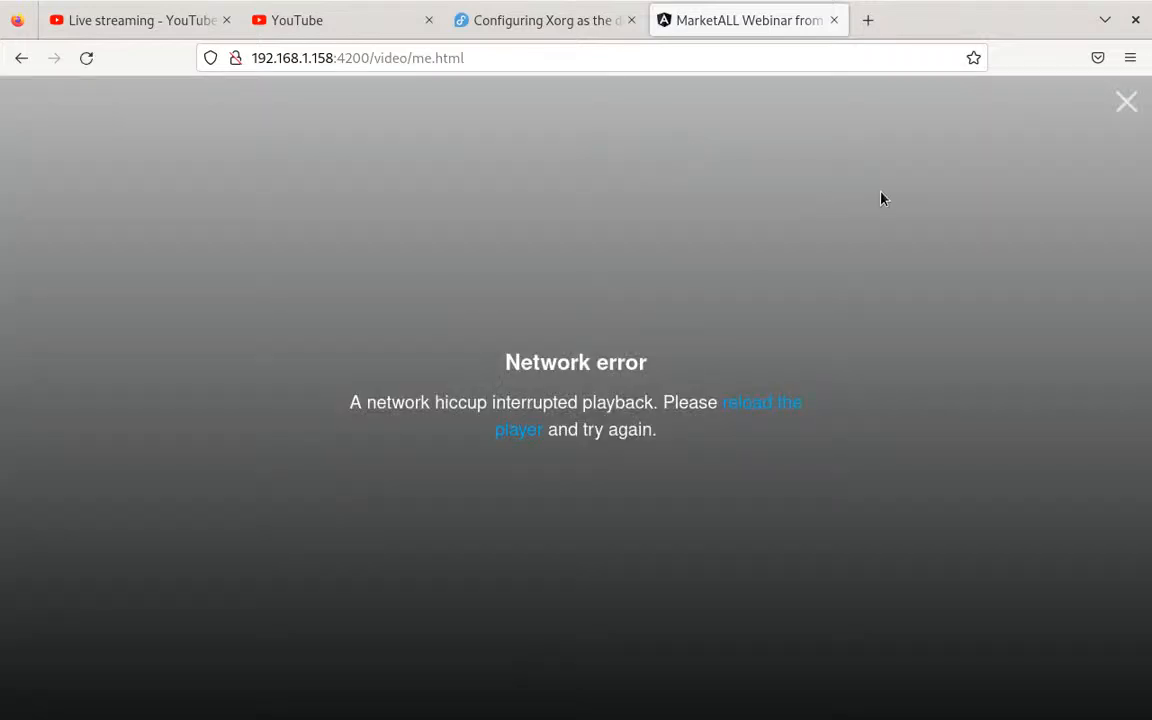